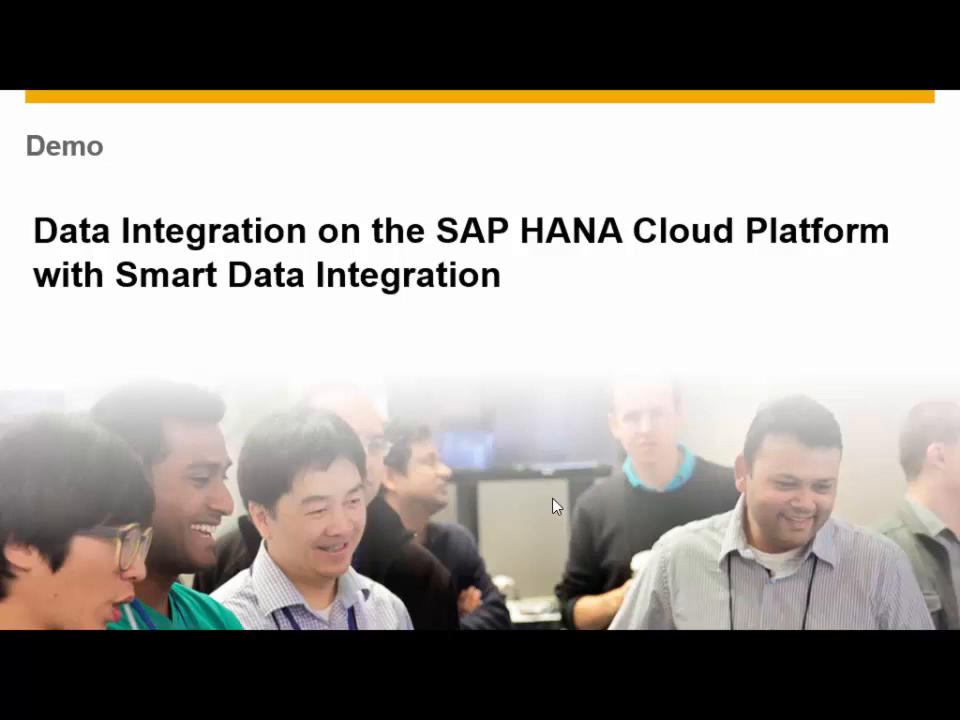
{"action": "mouse_move", "coordinate": [343, 380]}
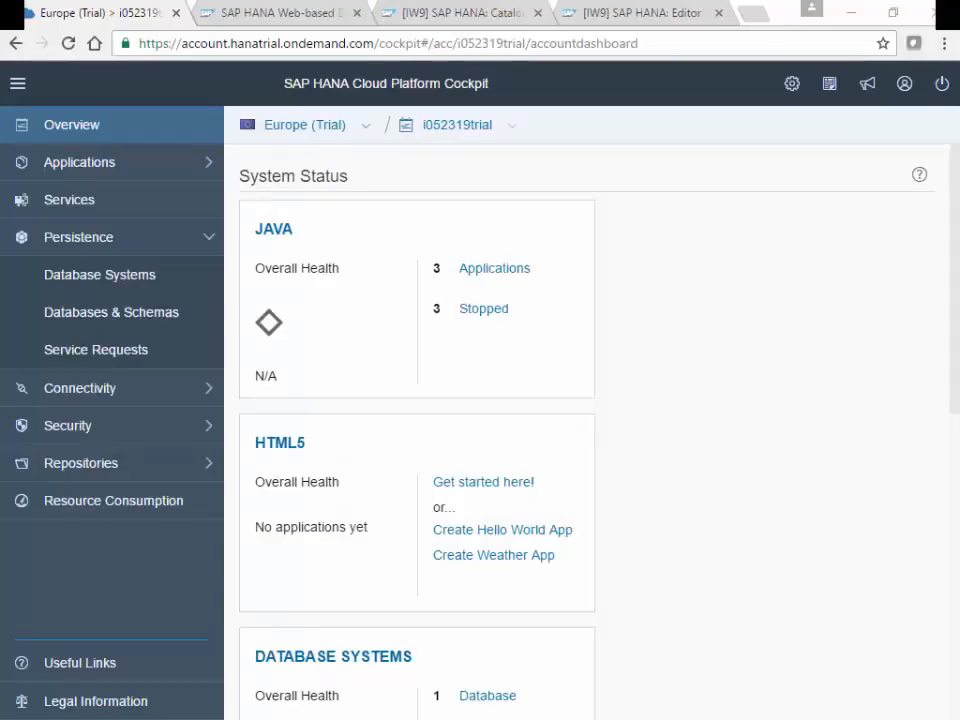
{"action": "mouse_move", "coordinate": [830, 633]}
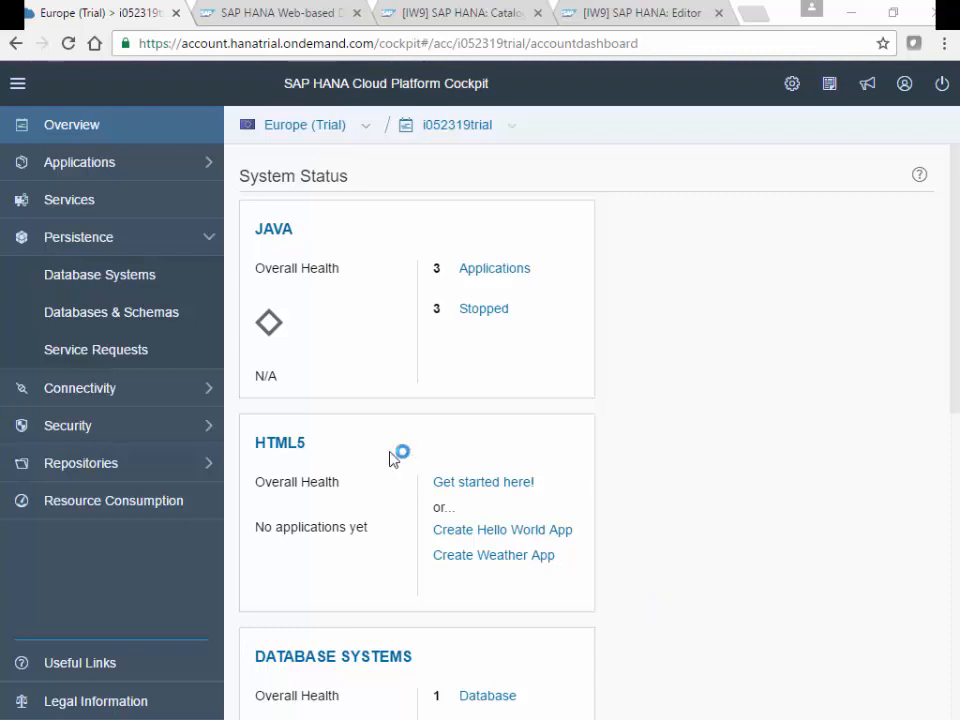
Show the sdi database overview via Persistence > Databases & Schemas.
{"action": "left_click", "coordinate": [111, 311]}
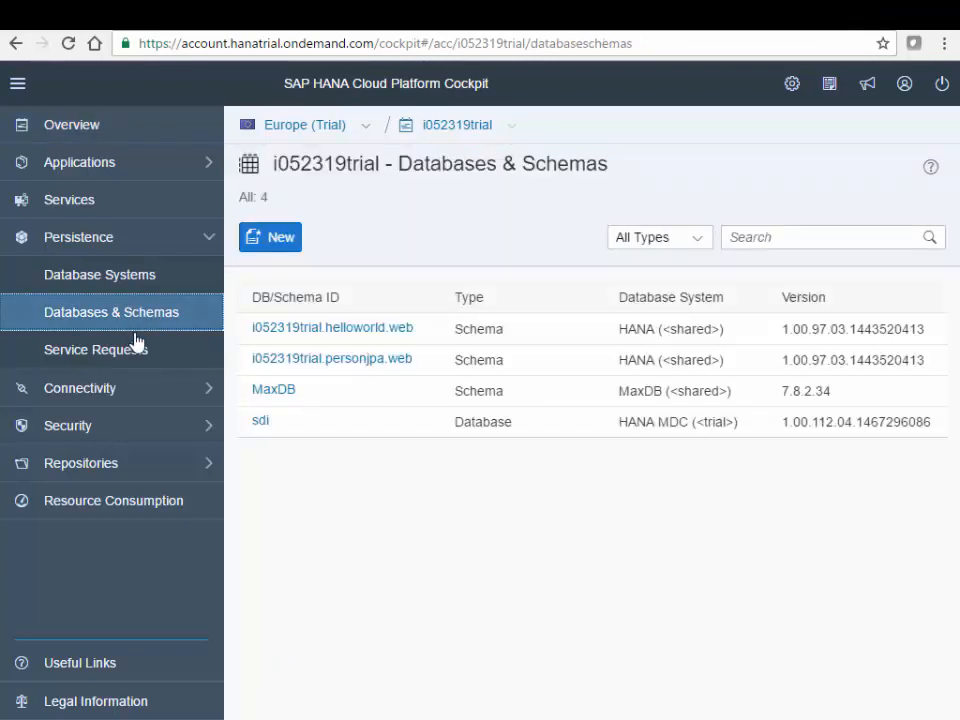
{"action": "mouse_move", "coordinate": [261, 420]}
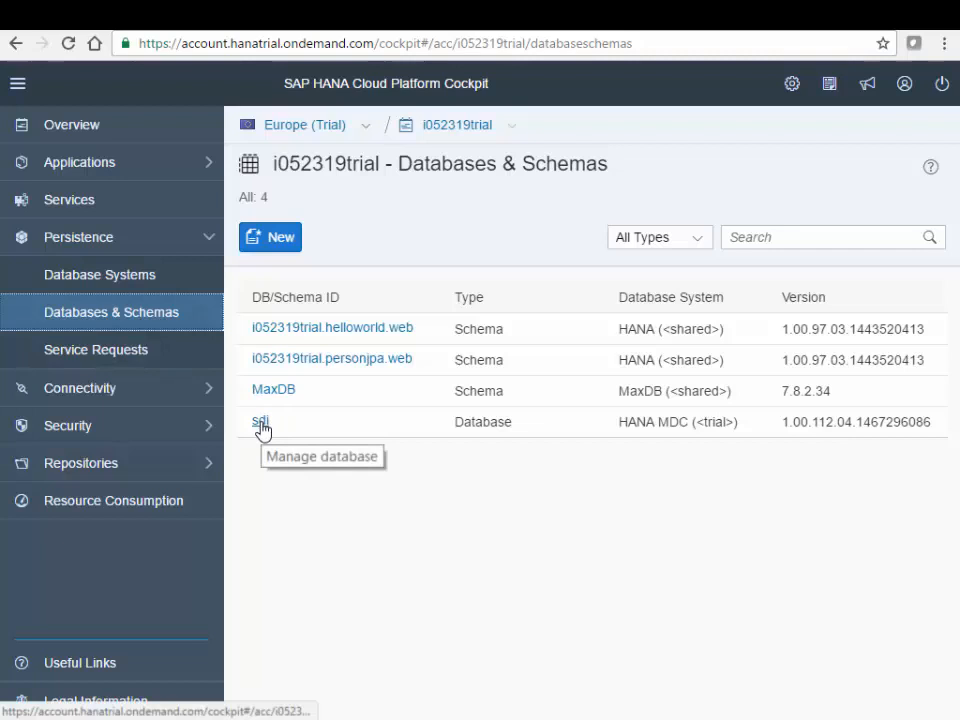
{"action": "left_click", "coordinate": [261, 419]}
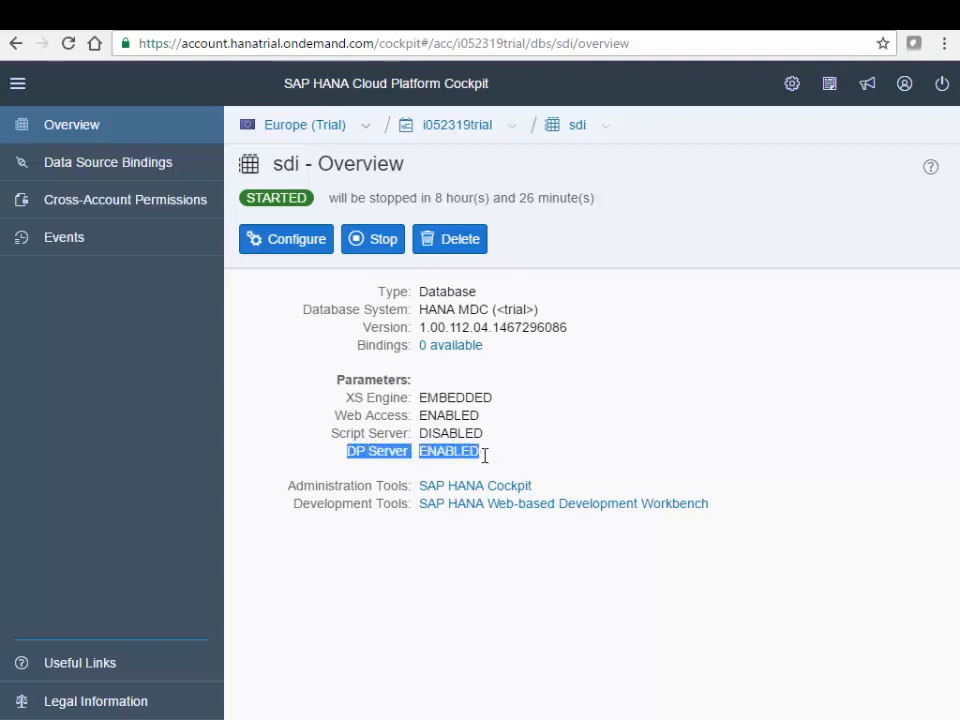
{"action": "mouse_move", "coordinate": [725, 417]}
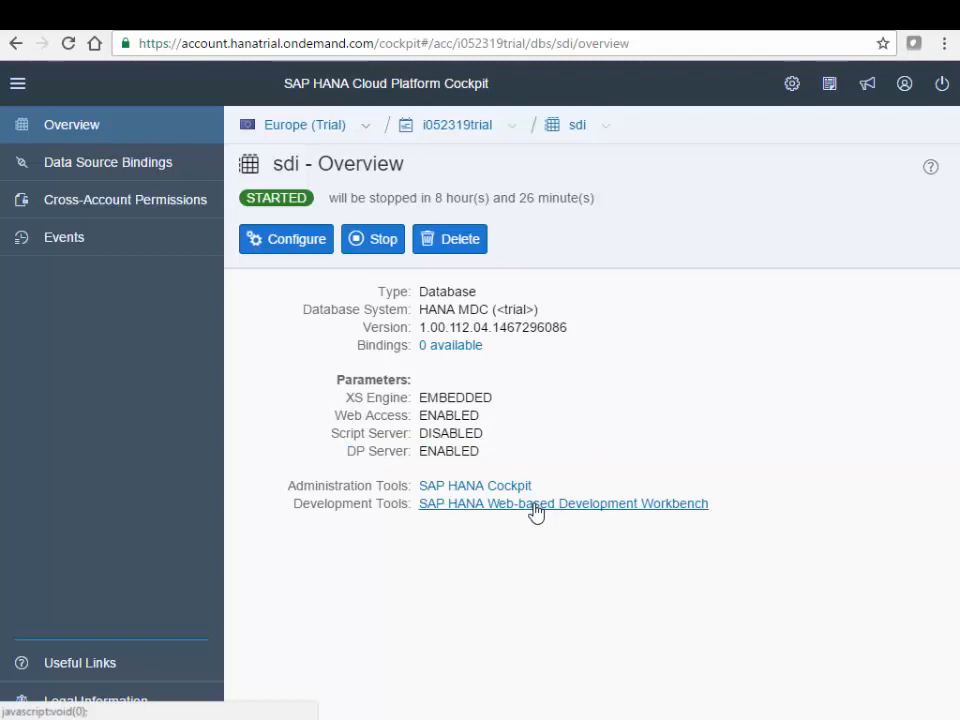
{"action": "mouse_move", "coordinate": [511, 398]}
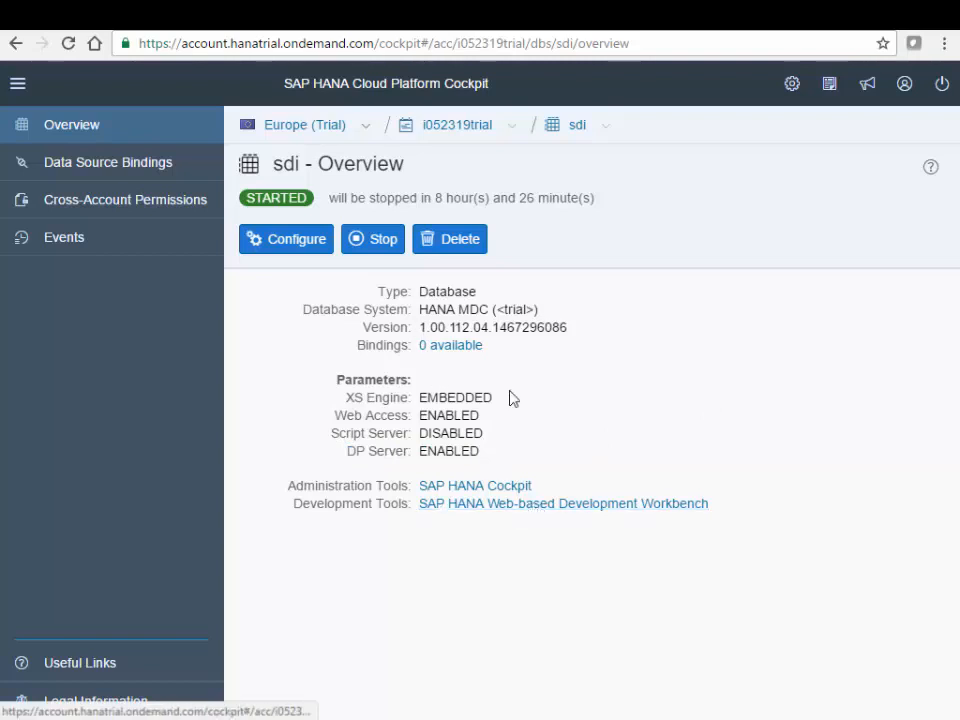
{"action": "mouse_move", "coordinate": [619, 432]}
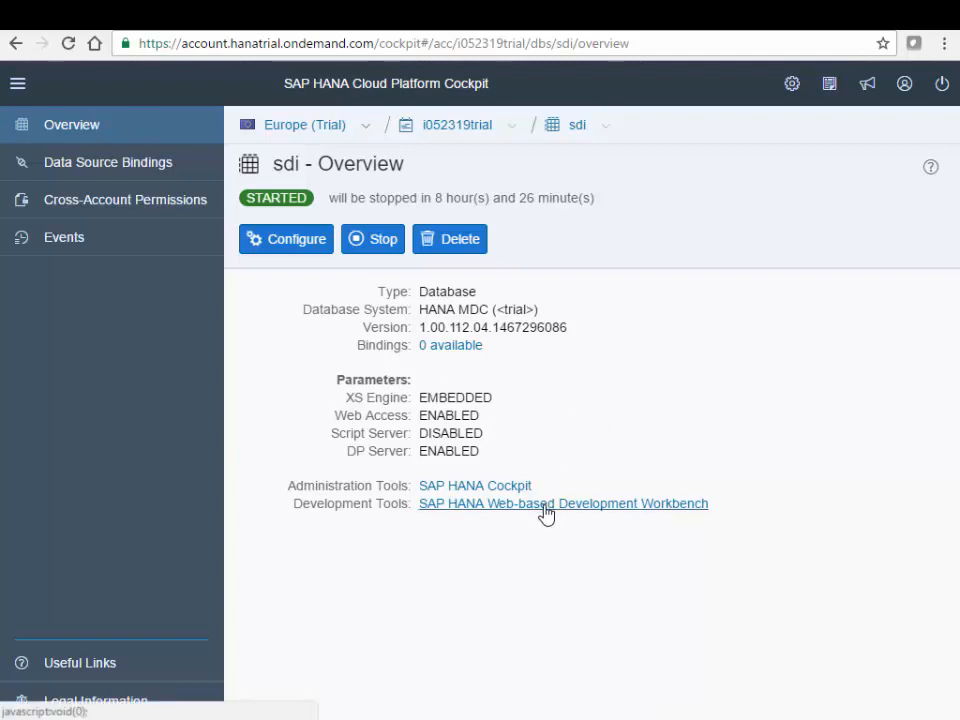
Launch the SAP HANA Web-based Development Workbench for the sdi database.
{"action": "left_click", "coordinate": [563, 503]}
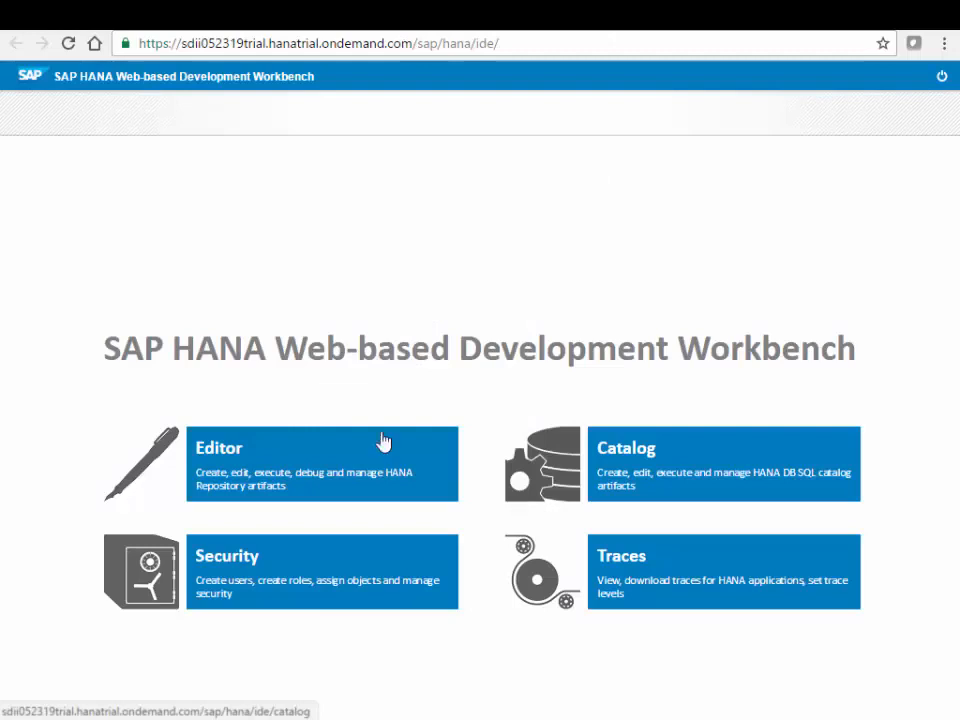
{"action": "mouse_move", "coordinate": [675, 483]}
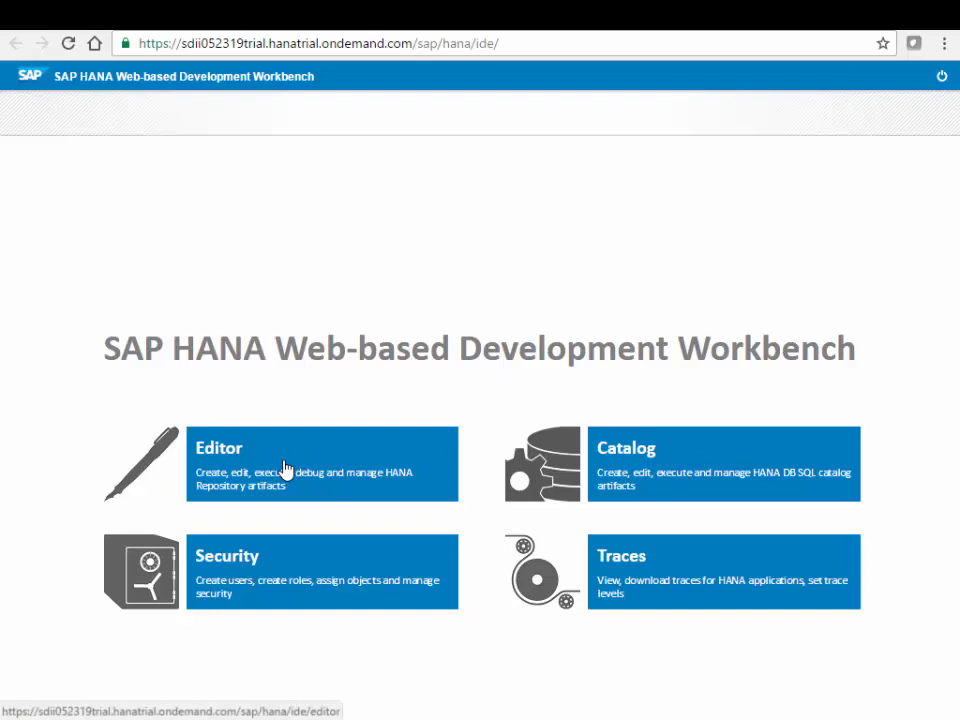
{"action": "mouse_move", "coordinate": [288, 473]}
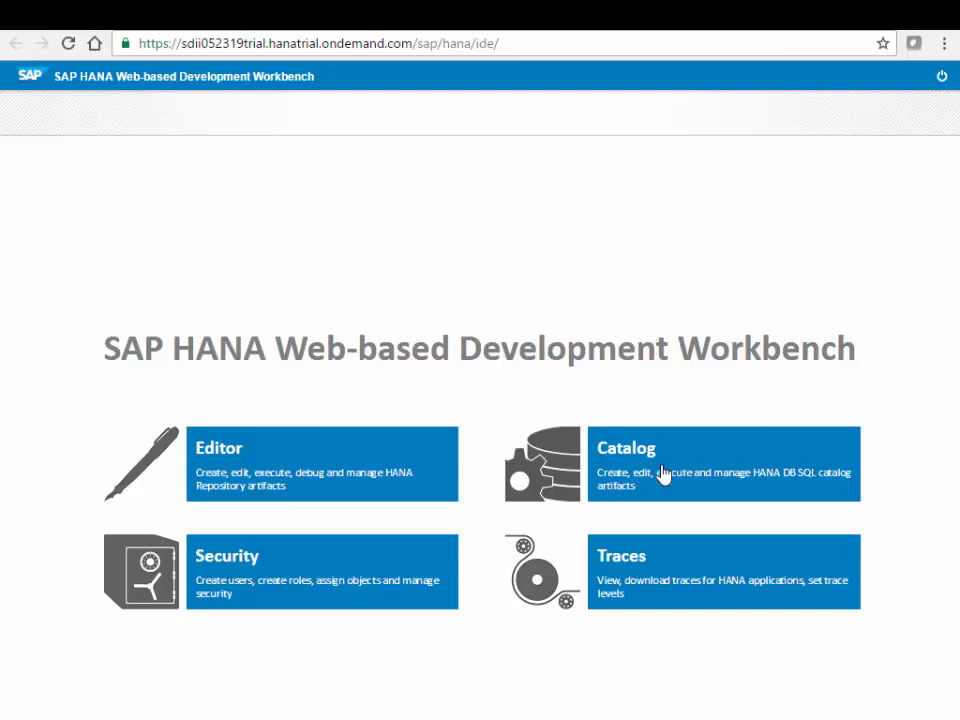
In the Catalog, start a new remote source with adapter MssqlLogReaderAdapter instead of ABAPAdapter.
{"action": "left_click", "coordinate": [723, 464]}
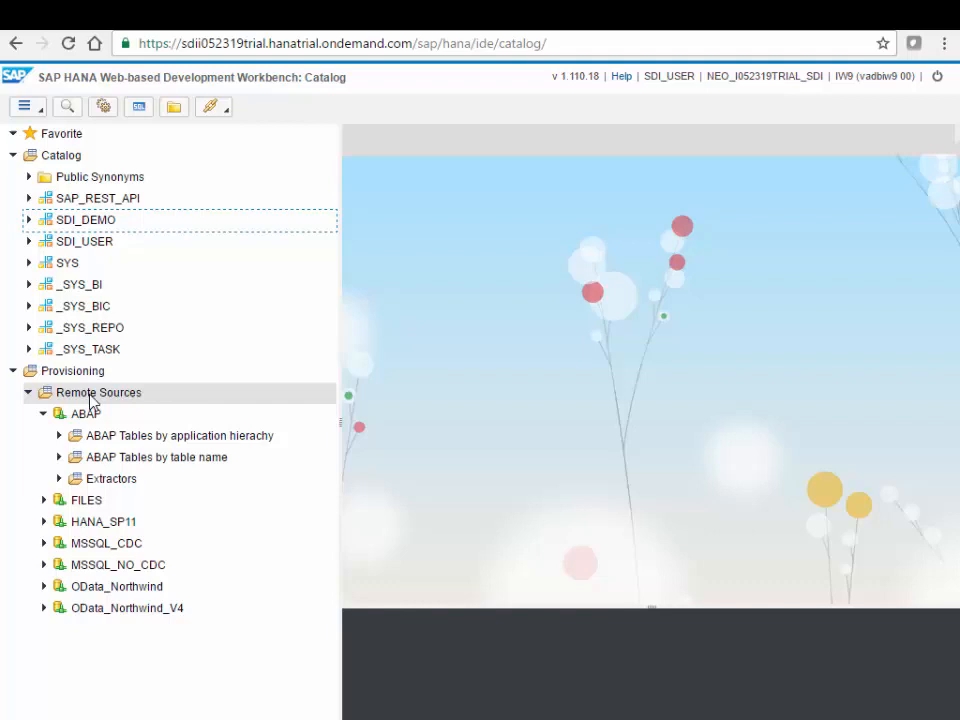
{"action": "mouse_move", "coordinate": [97, 392]}
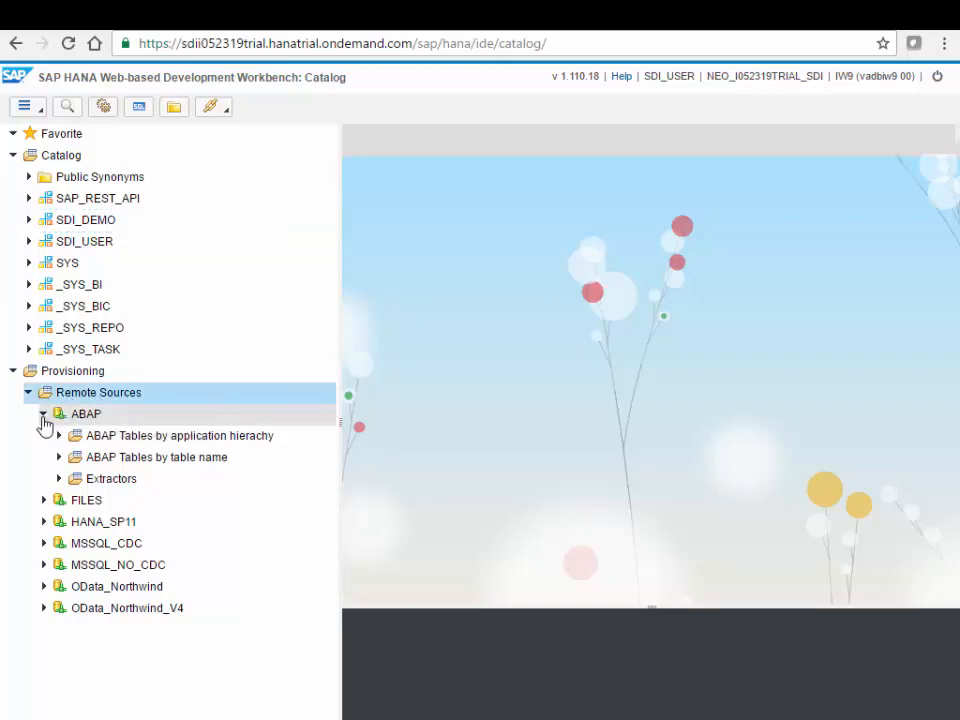
{"action": "left_click", "coordinate": [44, 414]}
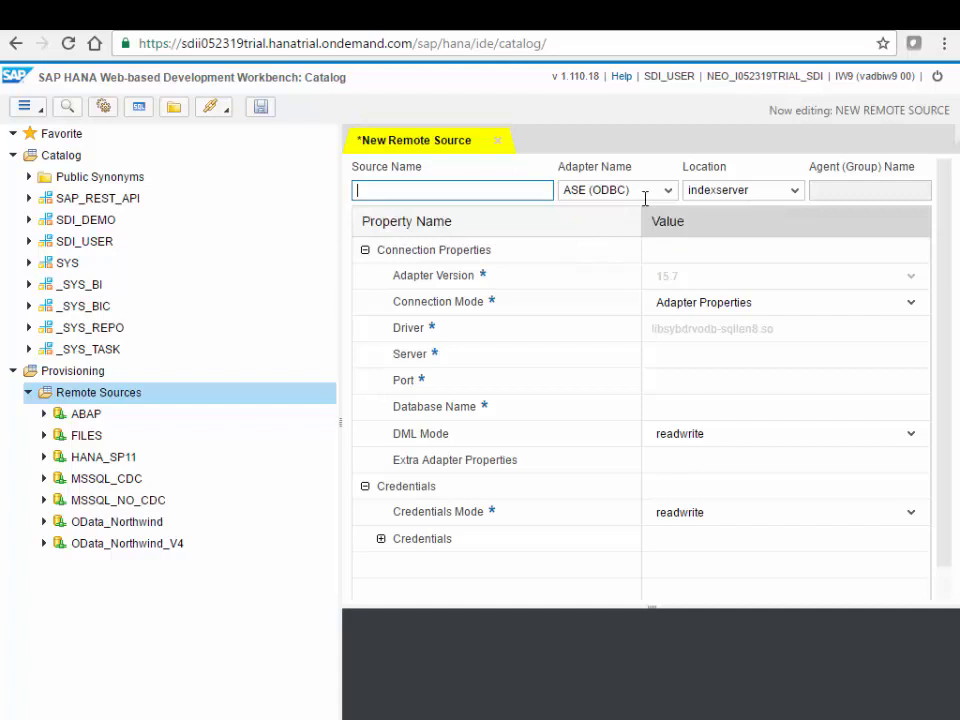
{"action": "left_click", "coordinate": [617, 190]}
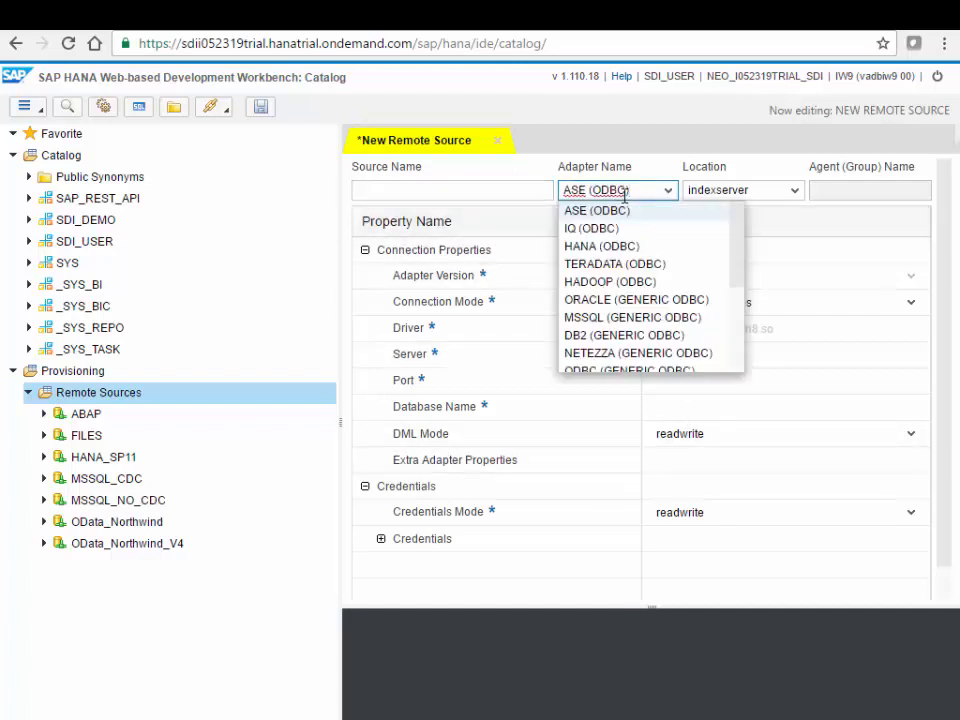
{"action": "left_click", "coordinate": [631, 317]}
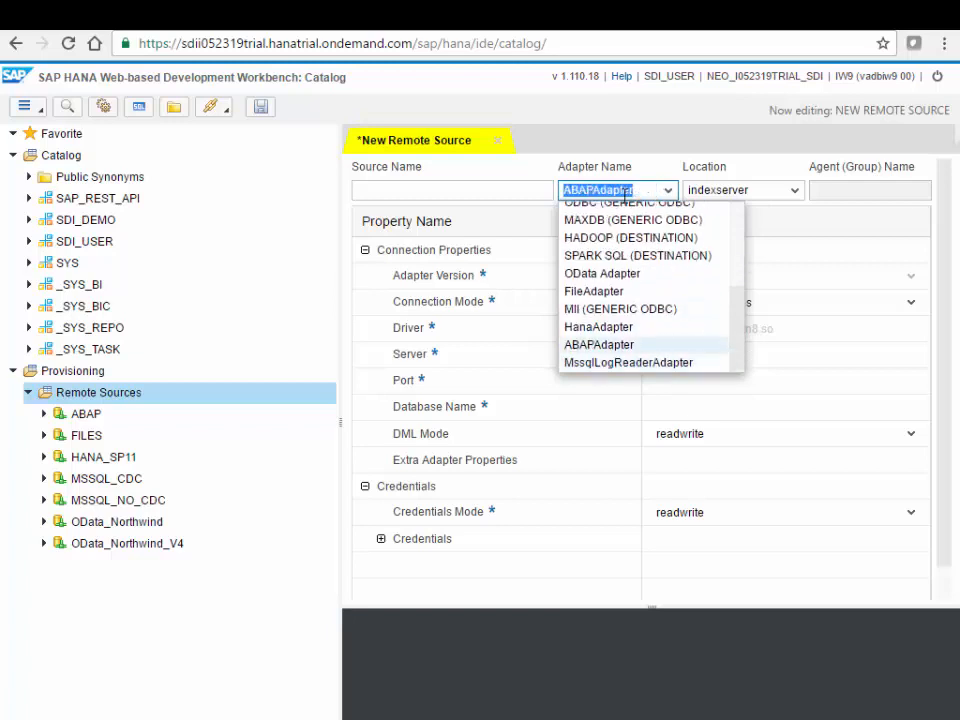
{"action": "left_click", "coordinate": [598, 344]}
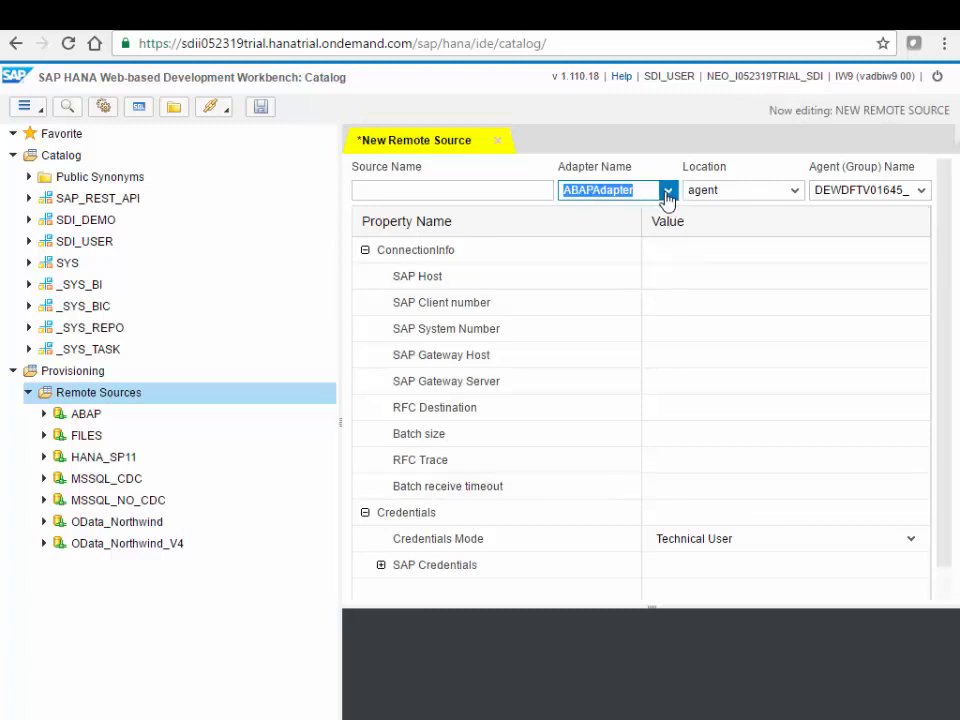
{"action": "left_click", "coordinate": [667, 190]}
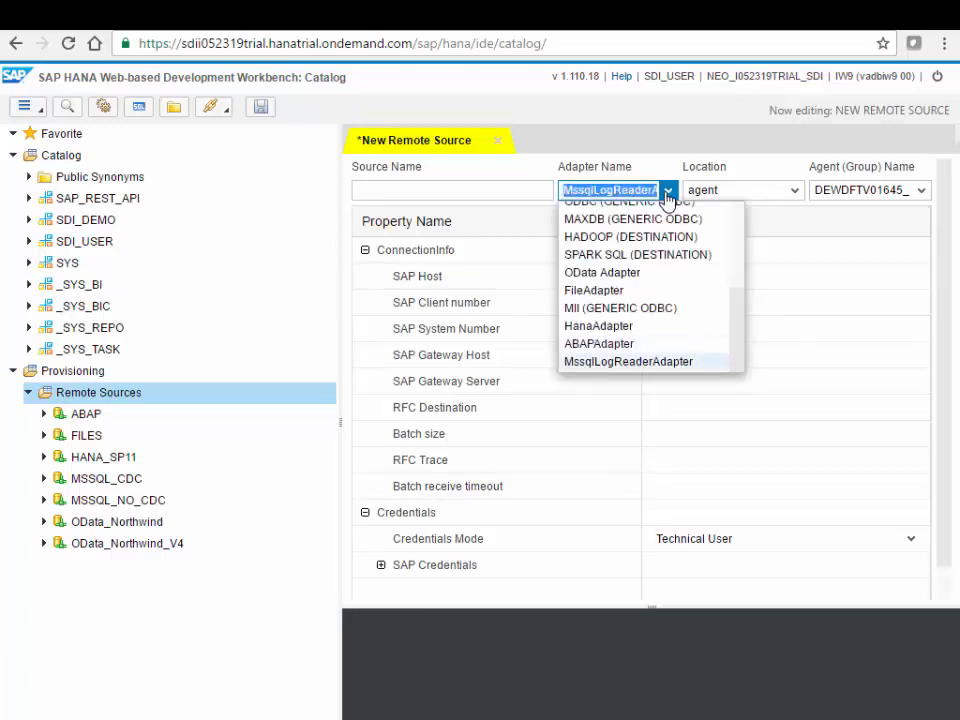
{"action": "left_click", "coordinate": [628, 361]}
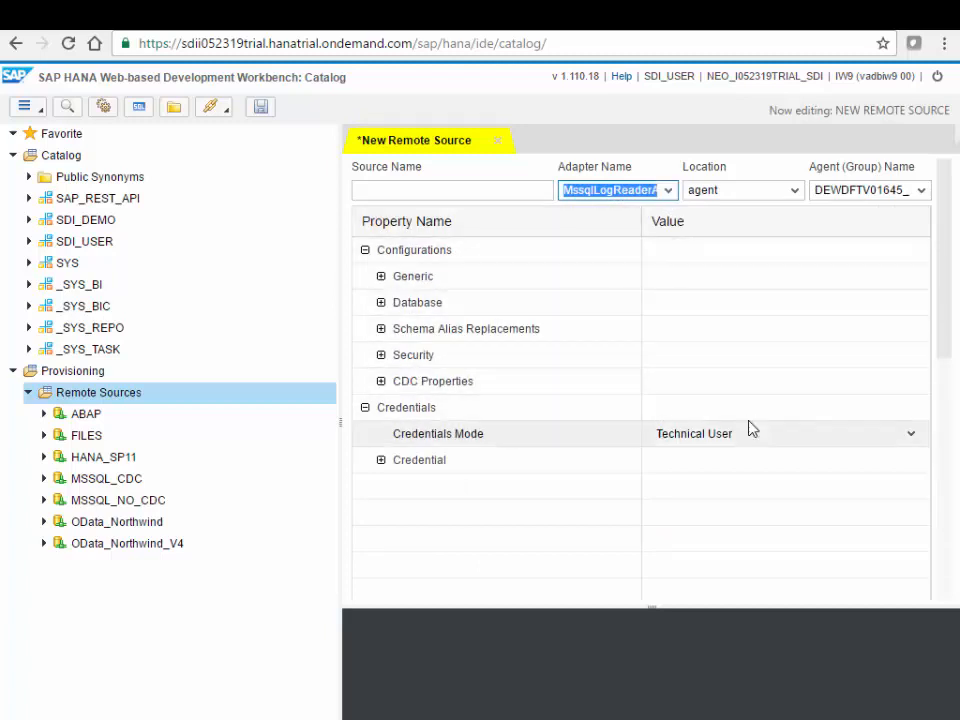
{"action": "mouse_move", "coordinate": [730, 355]}
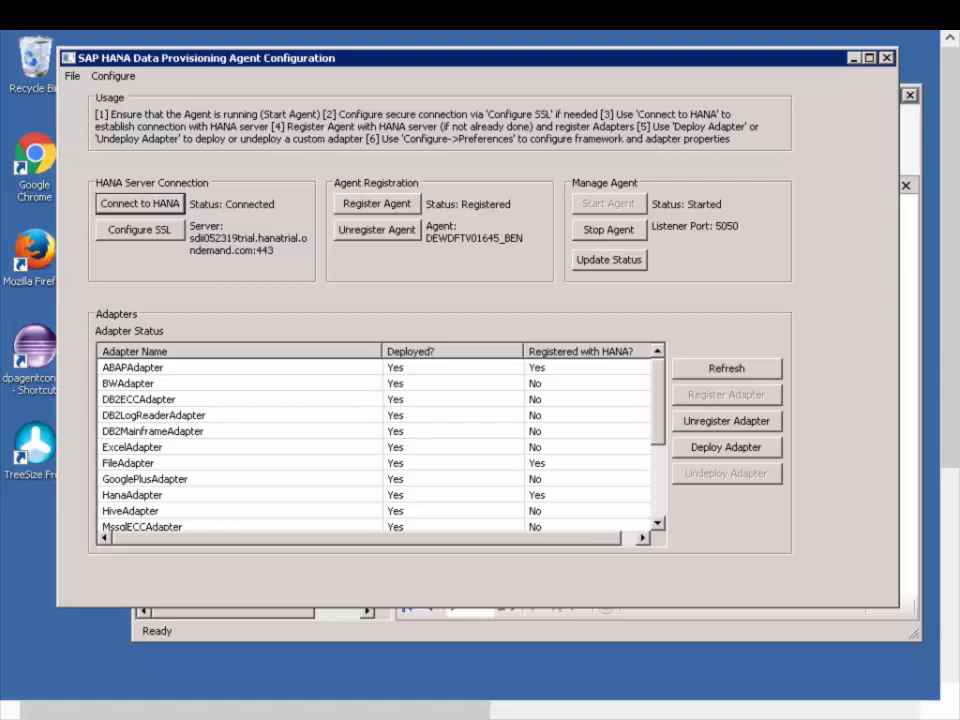
{"action": "mouse_move", "coordinate": [420, 277]}
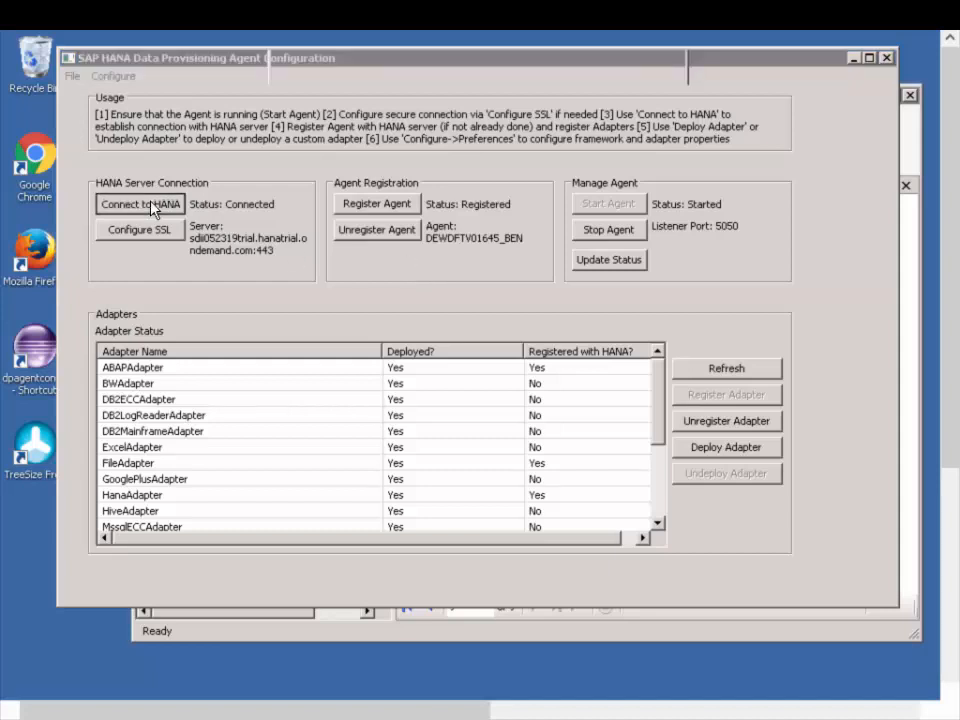
{"action": "left_click", "coordinate": [140, 204]}
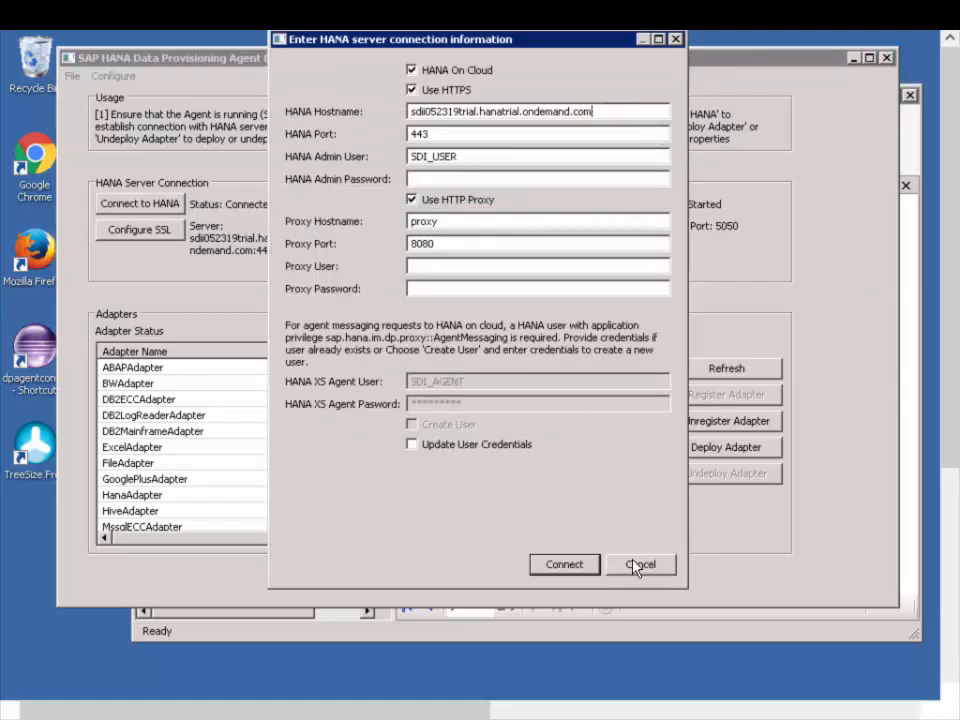
{"action": "left_click", "coordinate": [639, 564]}
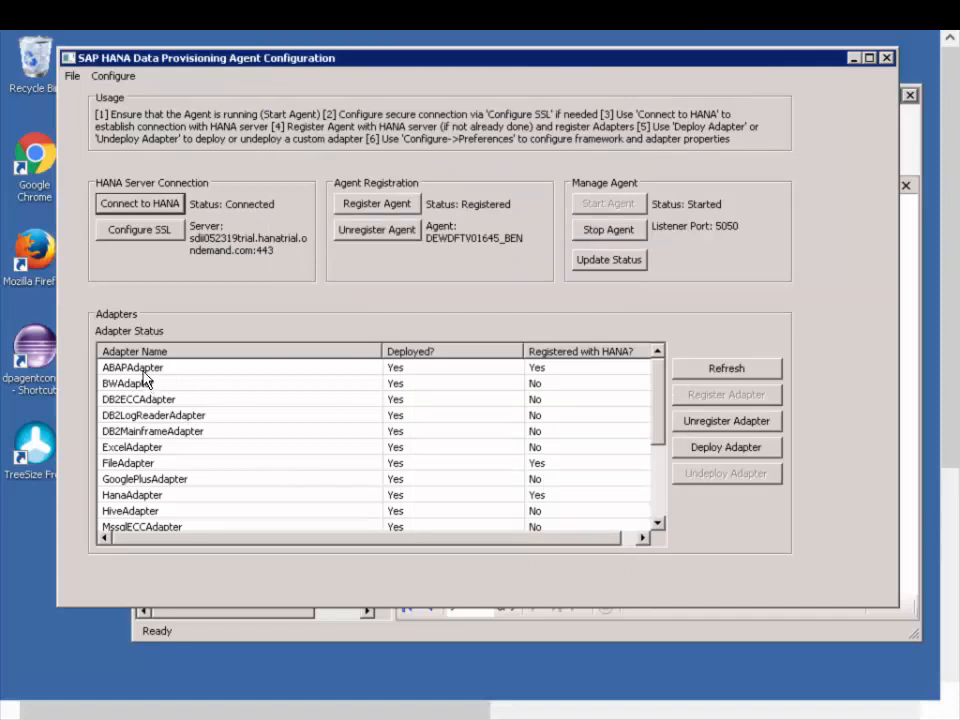
{"action": "left_click", "coordinate": [132, 367]}
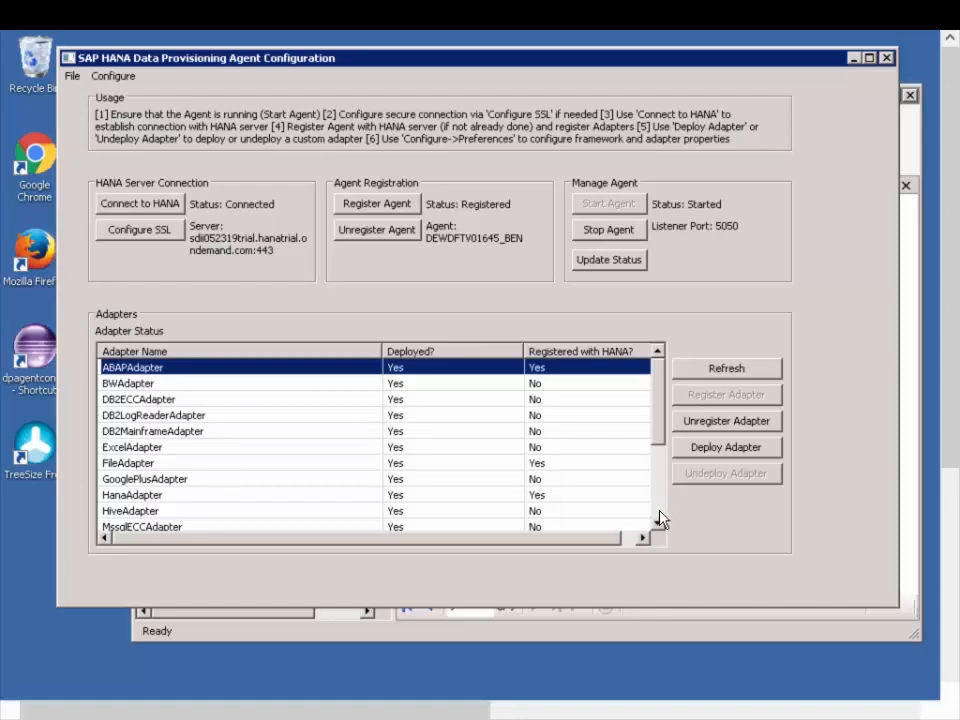
{"action": "scroll", "scroll_direction": "down", "scroll_amount": 3}
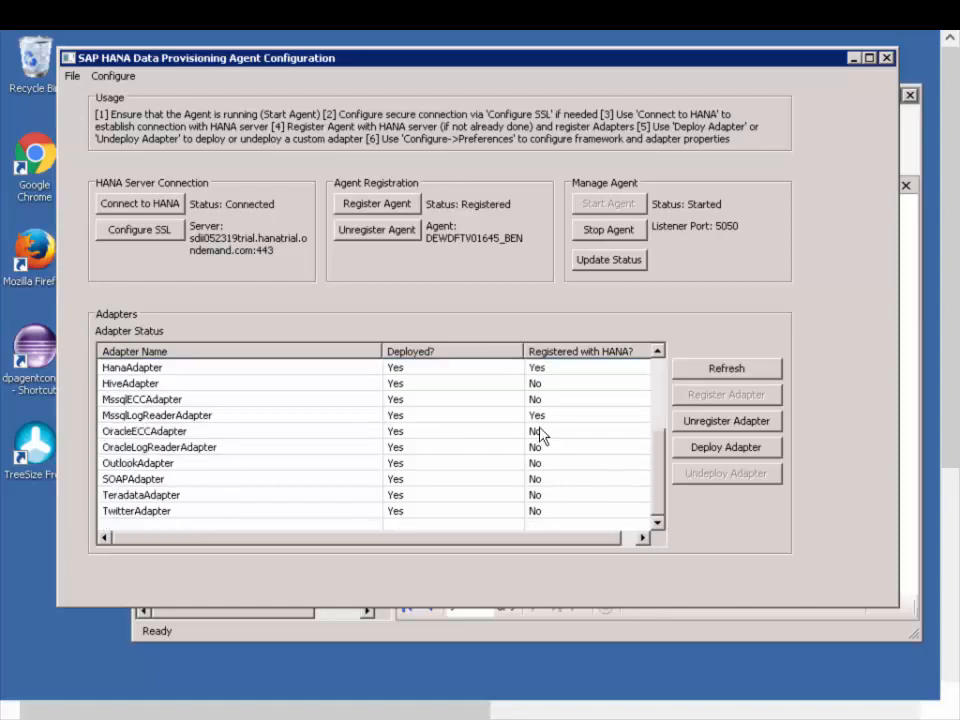
{"action": "left_click", "coordinate": [157, 414]}
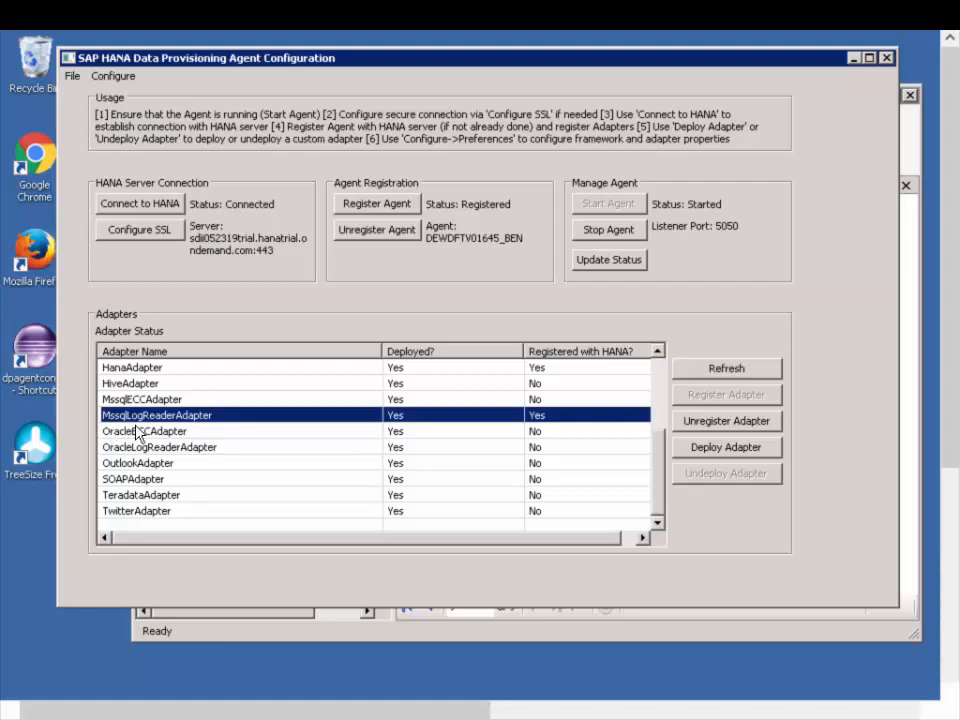
{"action": "mouse_move", "coordinate": [577, 268]}
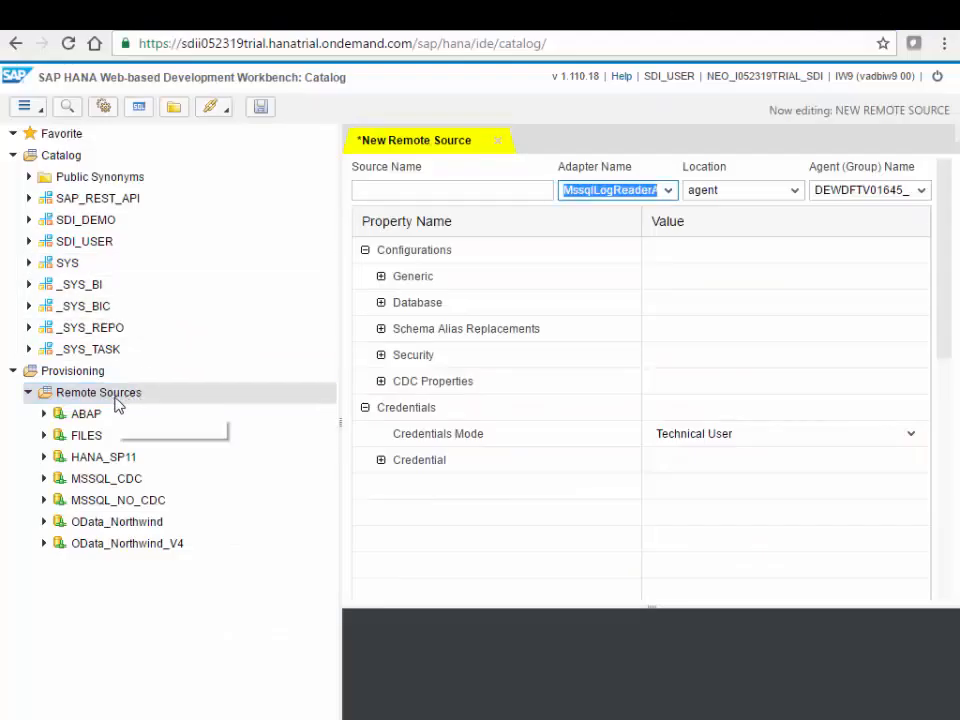
{"action": "mouse_move", "coordinate": [97, 392]}
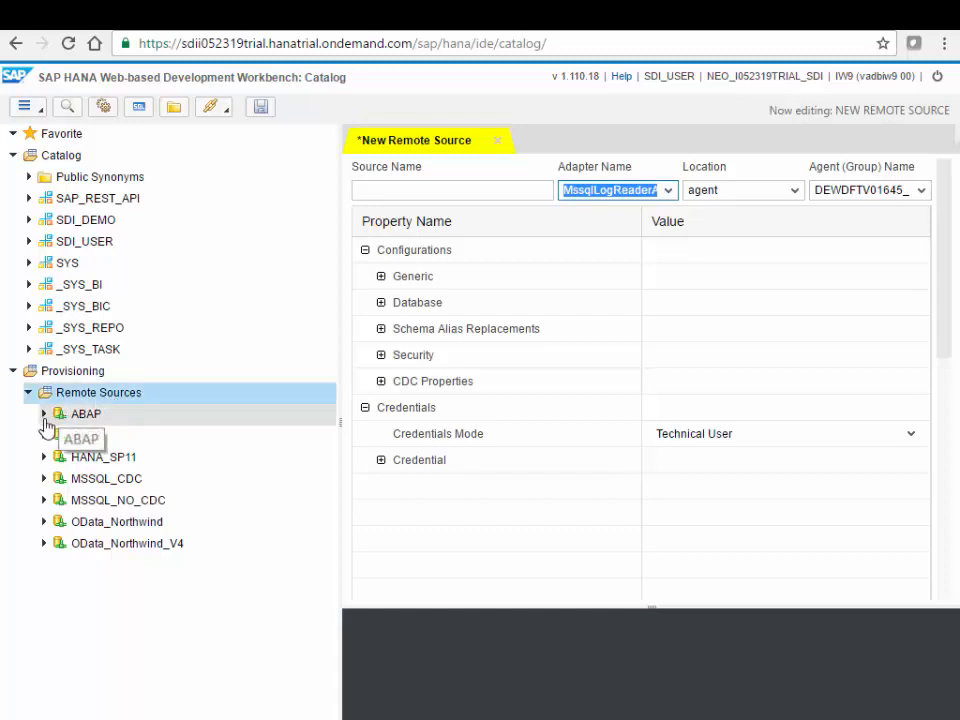
Find ABAP remote tables whose display name starts with KNA1 and select KNA1.
{"action": "left_click", "coordinate": [44, 413]}
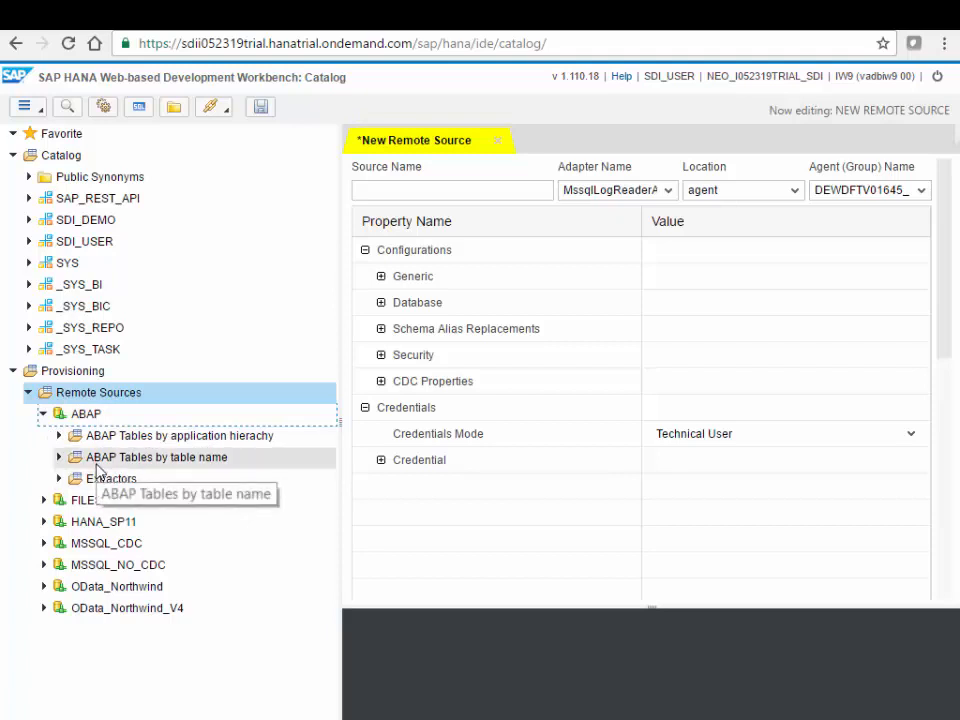
{"action": "mouse_move", "coordinate": [122, 495]}
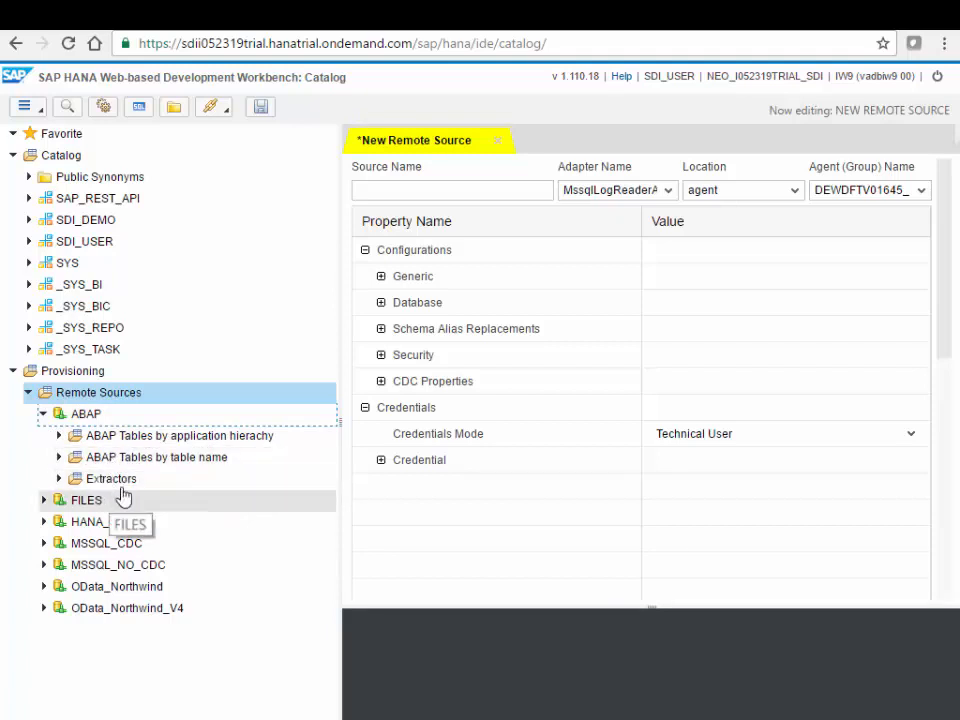
{"action": "mouse_move", "coordinate": [111, 478]}
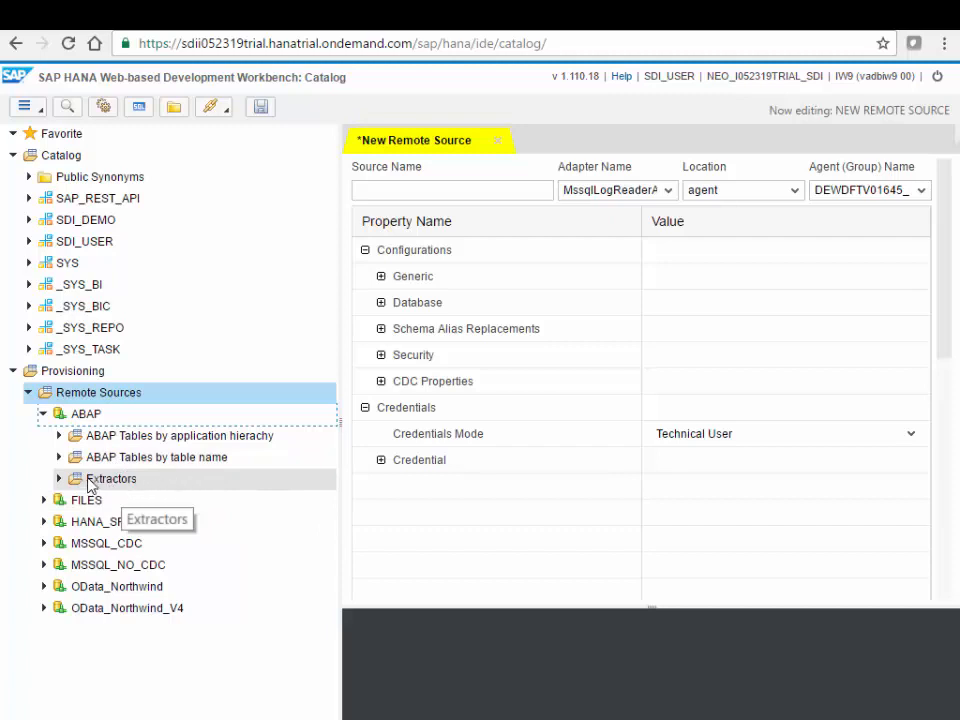
{"action": "mouse_move", "coordinate": [87, 435]}
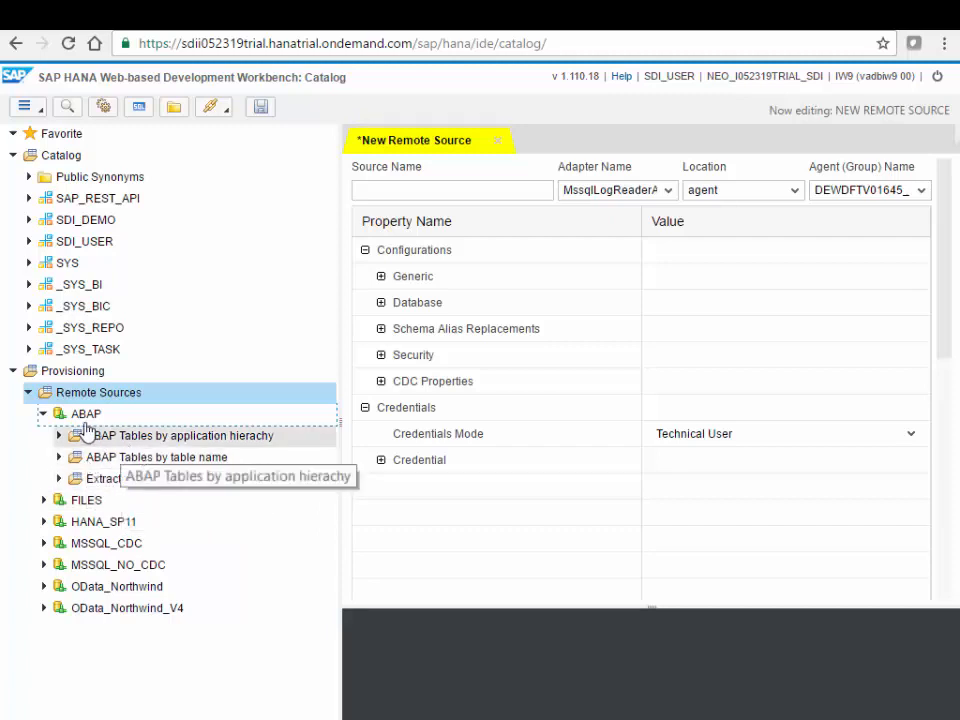
{"action": "right_click", "coordinate": [86, 413]}
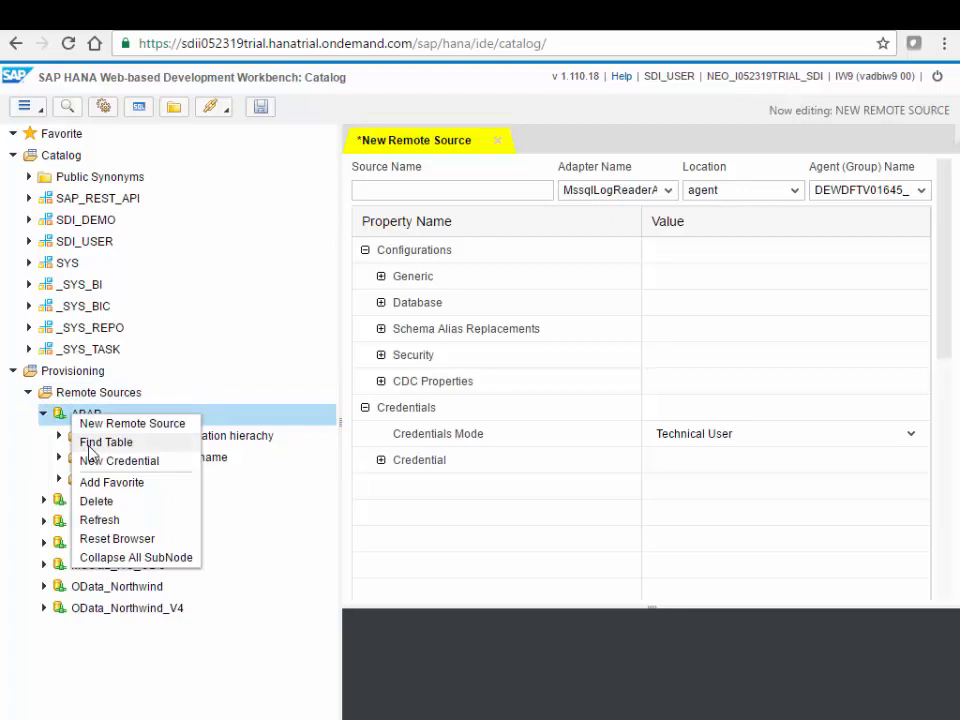
{"action": "mouse_move", "coordinate": [106, 441]}
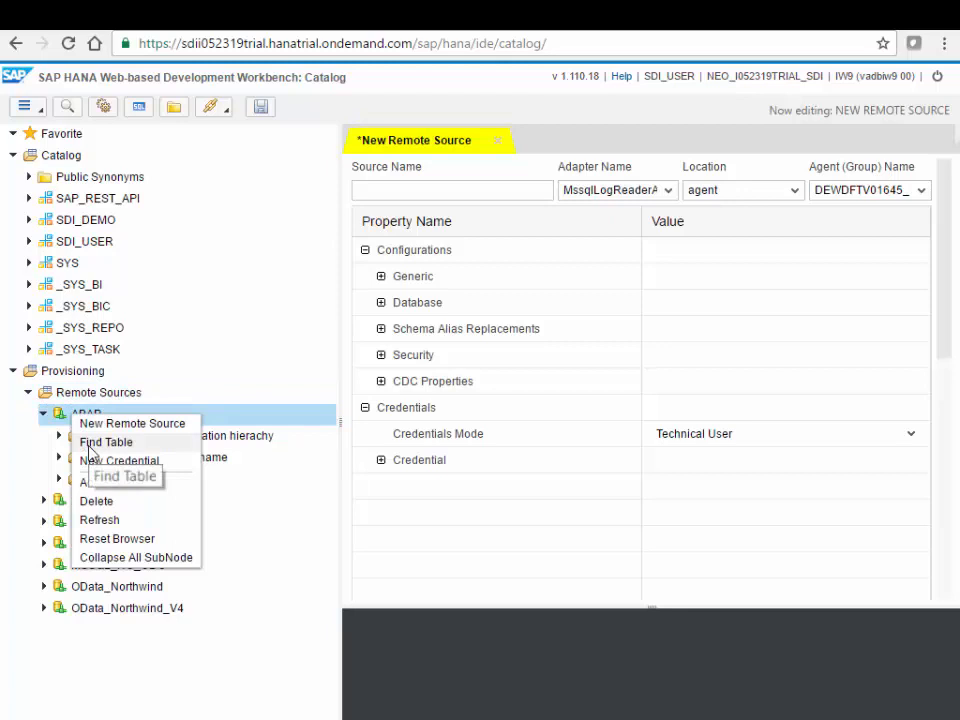
{"action": "mouse_move", "coordinate": [105, 442]}
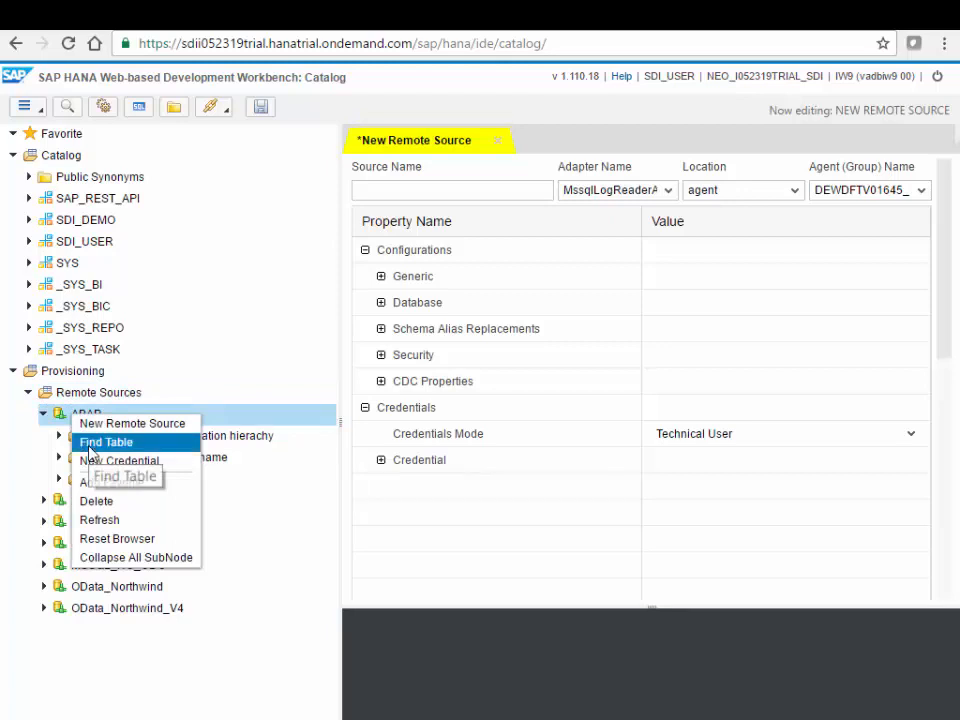
{"action": "left_click", "coordinate": [105, 442]}
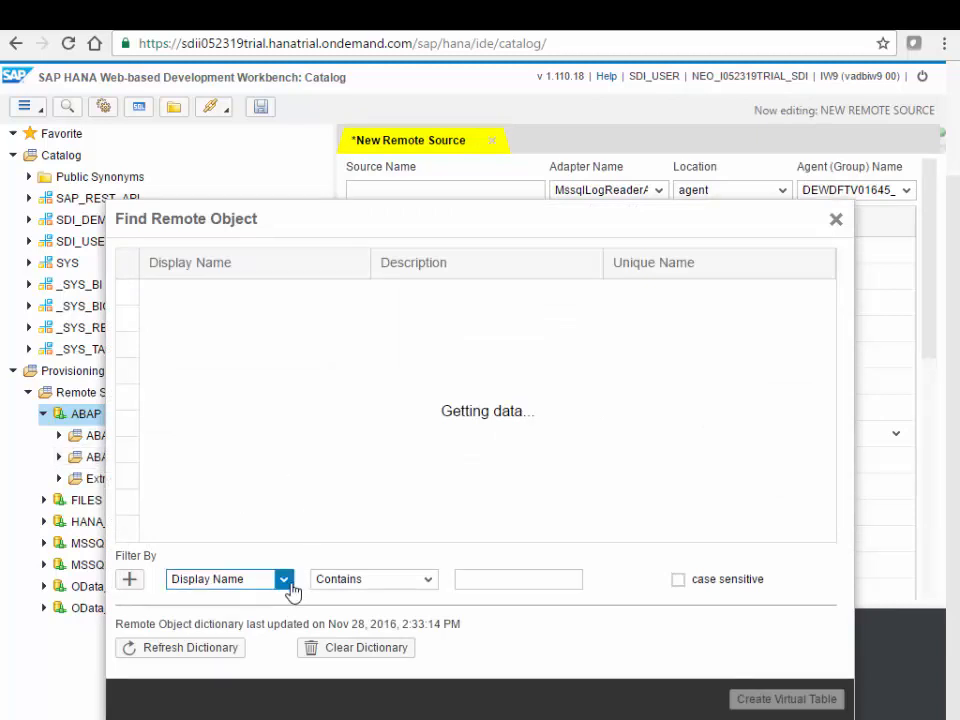
{"action": "left_click", "coordinate": [372, 579]}
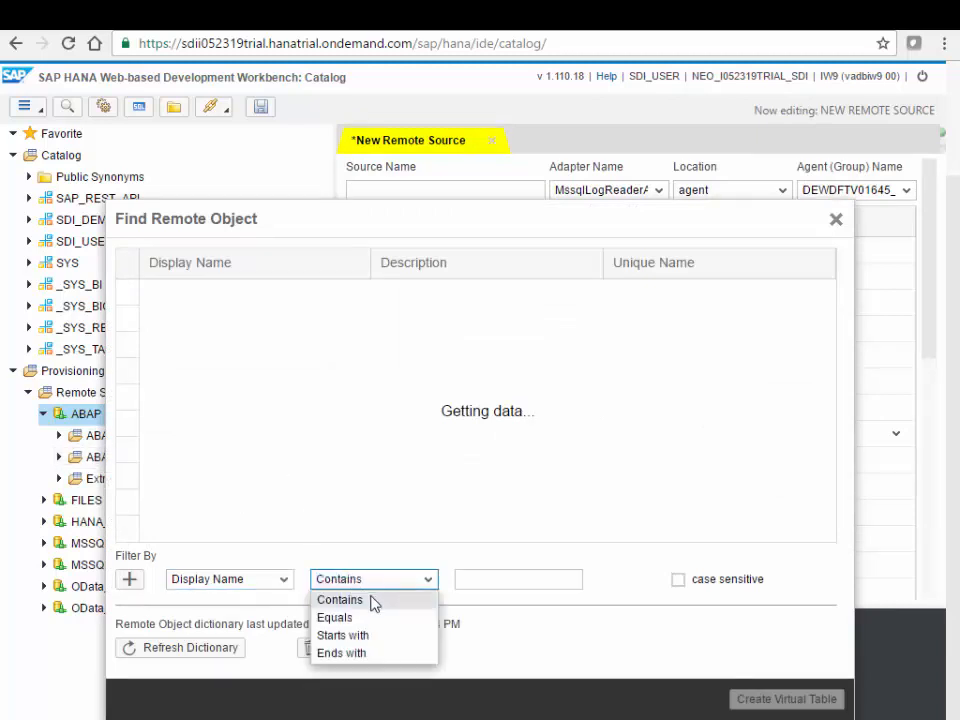
{"action": "left_click", "coordinate": [342, 635]}
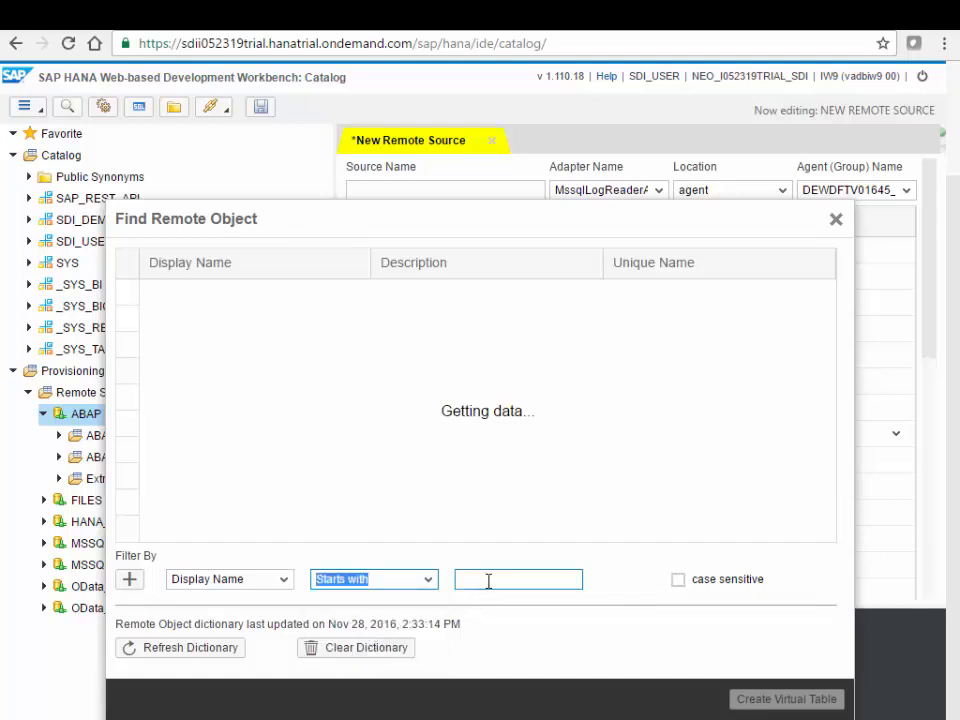
{"action": "type", "text": "KNA1"}
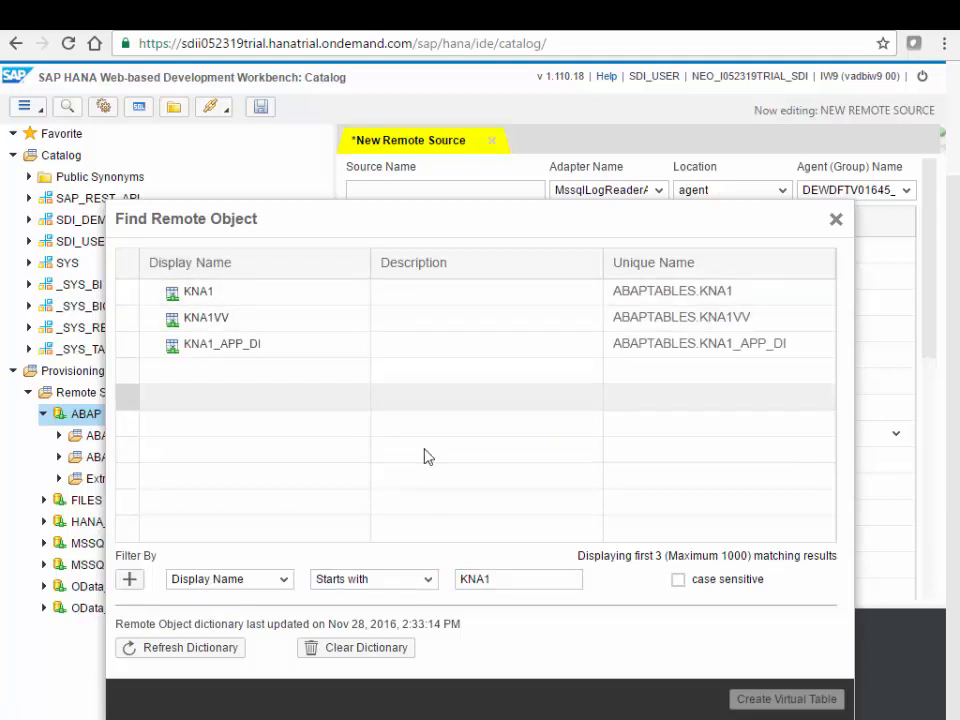
{"action": "left_click", "coordinate": [198, 291]}
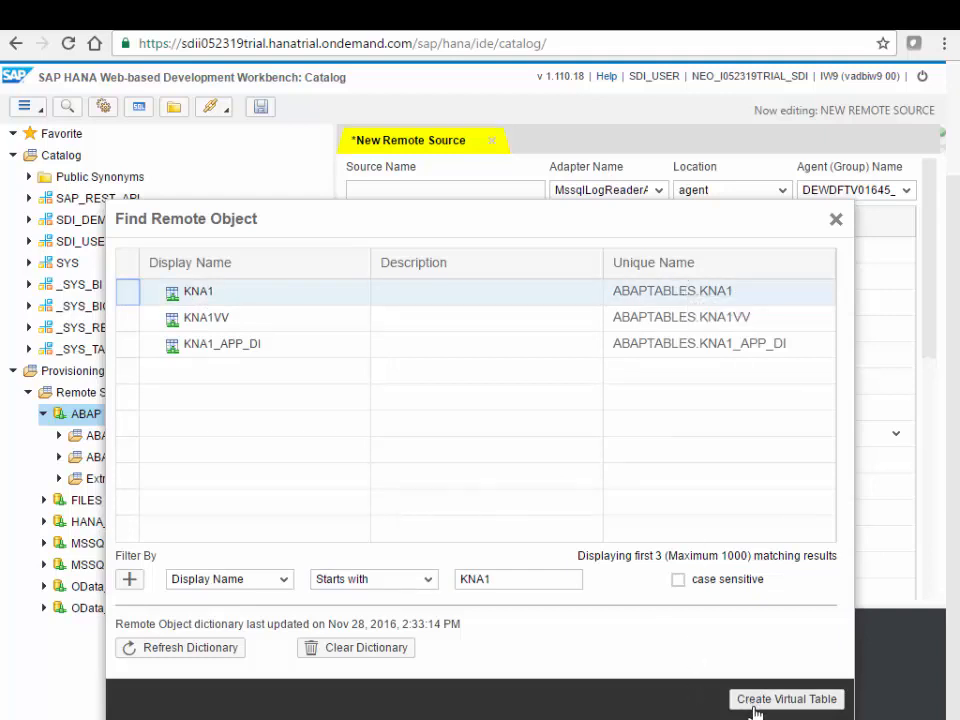
Create virtual table DEMO_CUSTOMER_ABAP for KNA1 in the SDI_DEMO schema.
{"action": "left_click", "coordinate": [786, 698]}
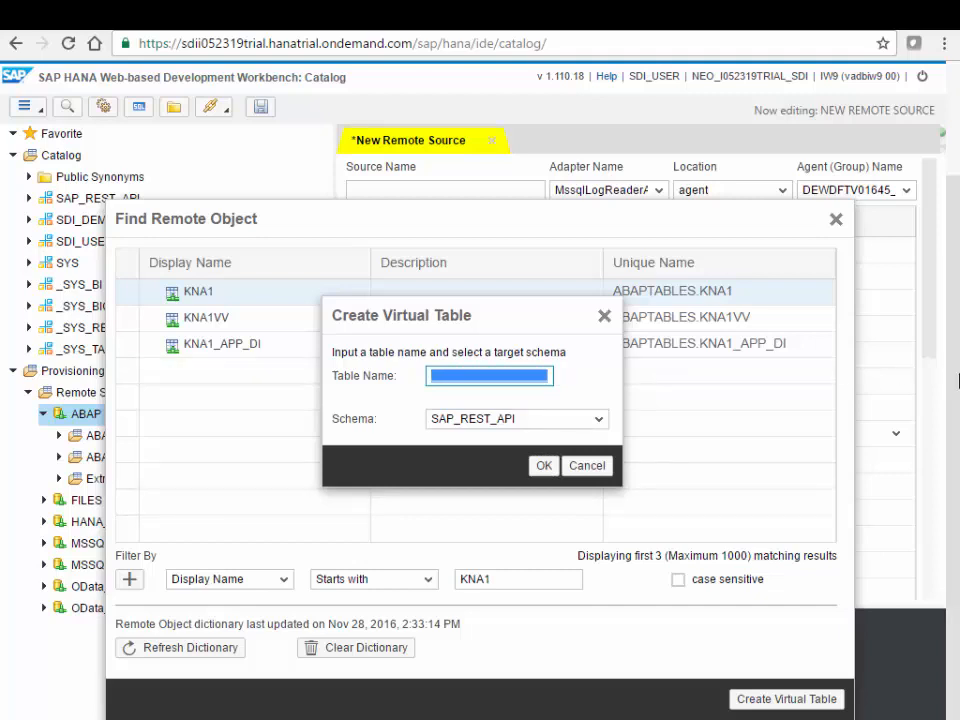
{"action": "type", "text": "DEMO_CUST"}
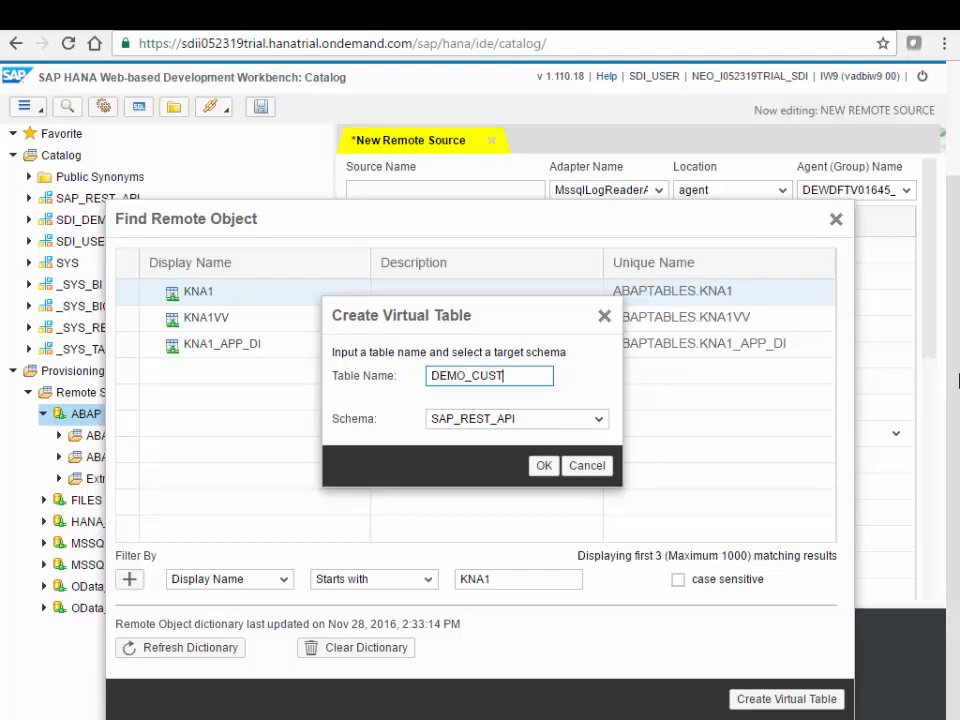
{"action": "type", "text": "VIO_CUSTOMER_ABA"}
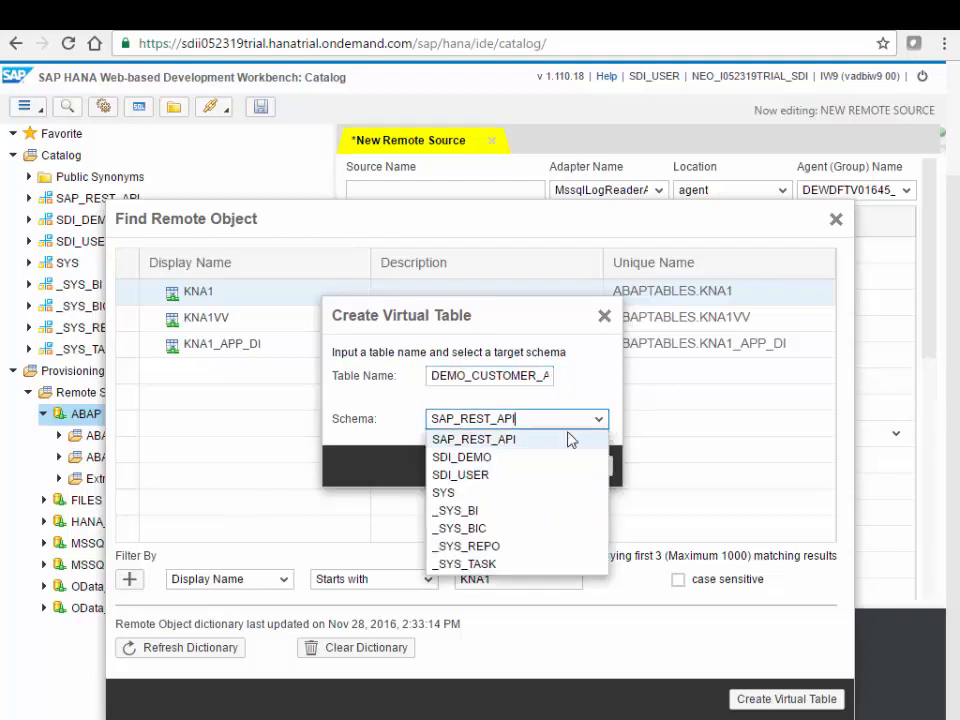
{"action": "left_click", "coordinate": [461, 456]}
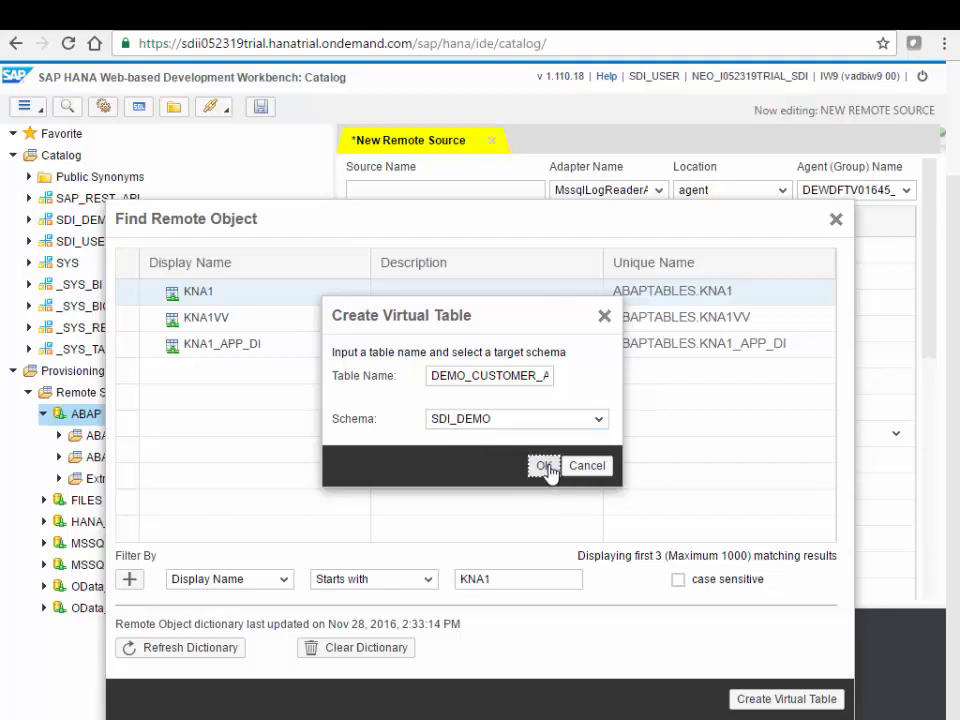
{"action": "left_click", "coordinate": [543, 465]}
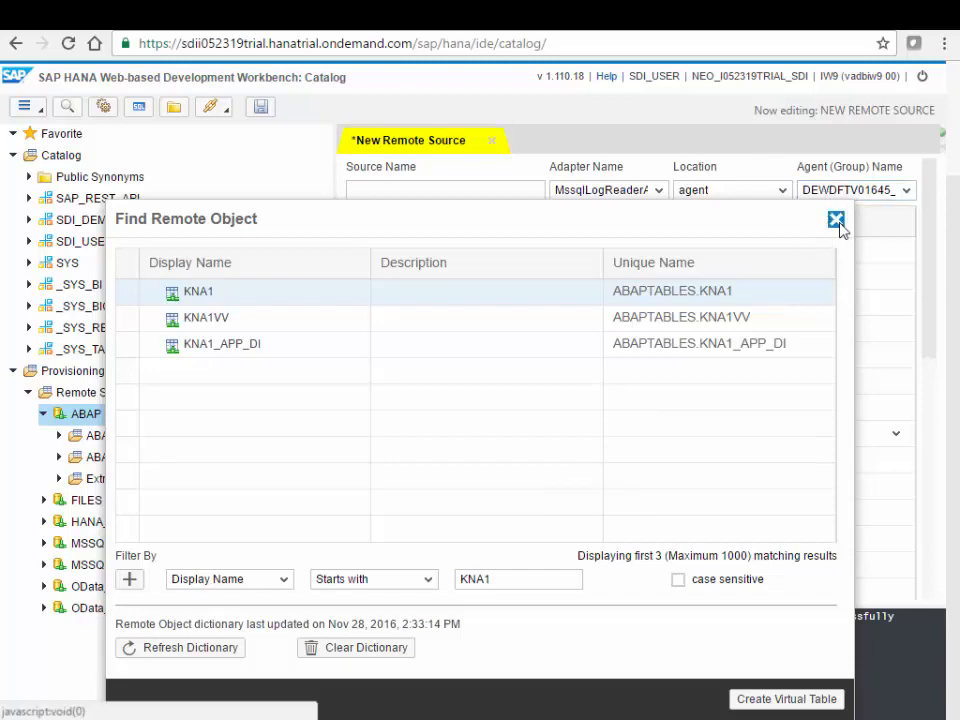
Preview the content of DEMO_CUSTOMER_ABAP from SDI_DEMO > Tables.
{"action": "left_click", "coordinate": [835, 219]}
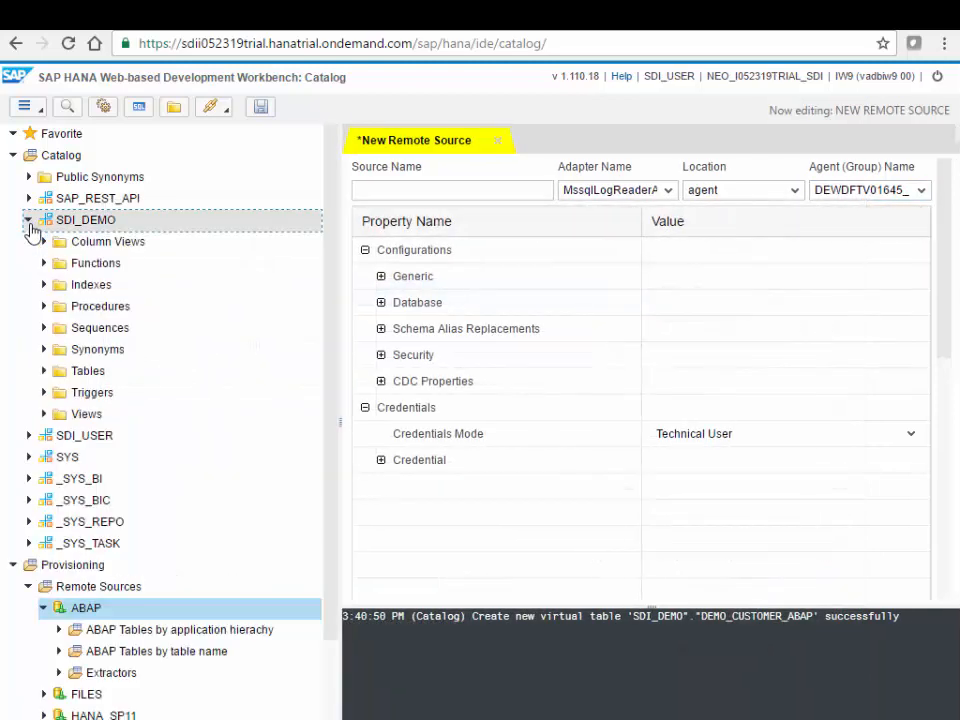
{"action": "left_click", "coordinate": [44, 371]}
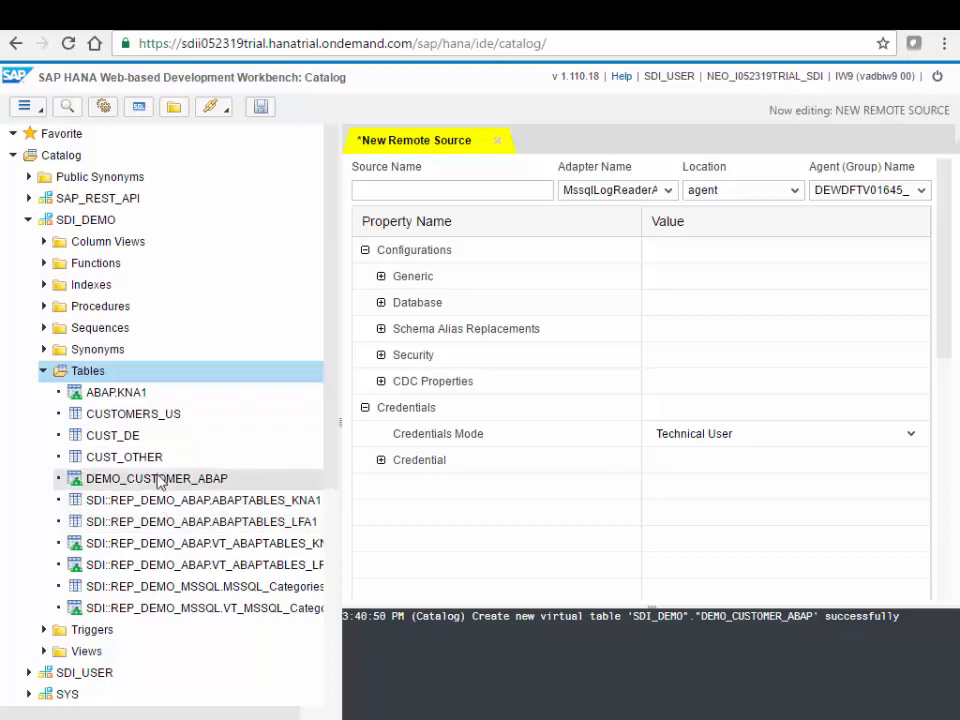
{"action": "double_click", "coordinate": [156, 478]}
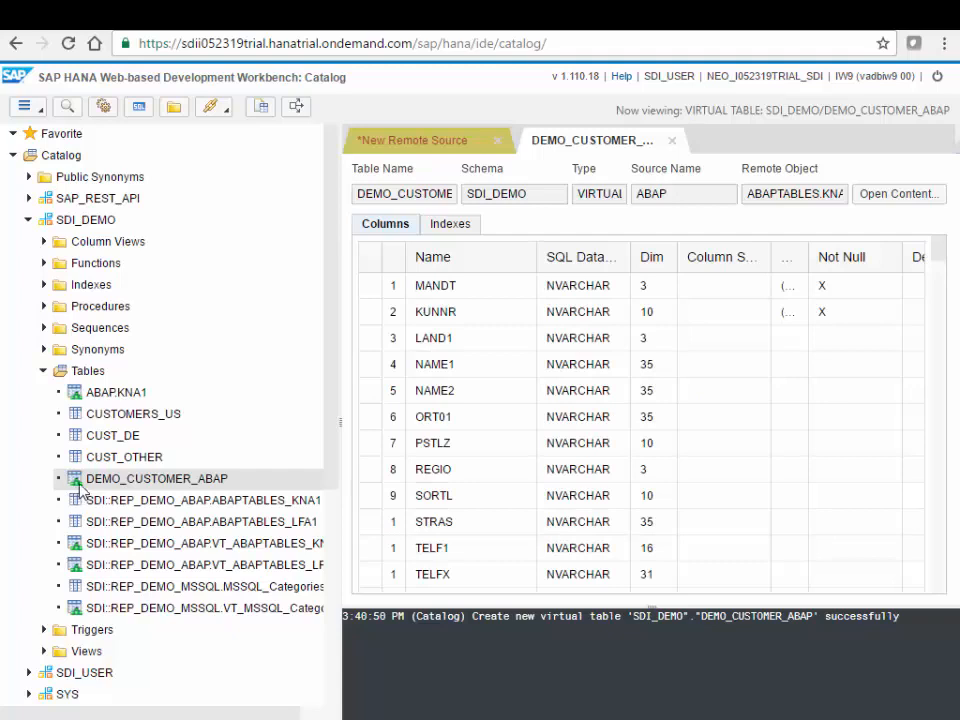
{"action": "mouse_move", "coordinate": [98, 492]}
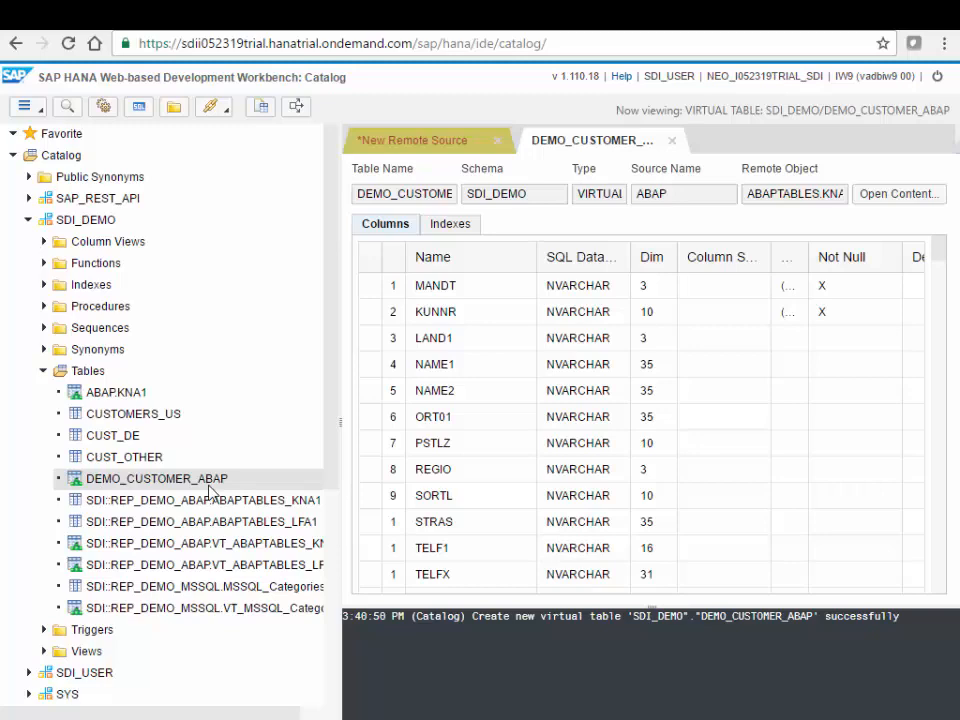
{"action": "left_click", "coordinate": [156, 478]}
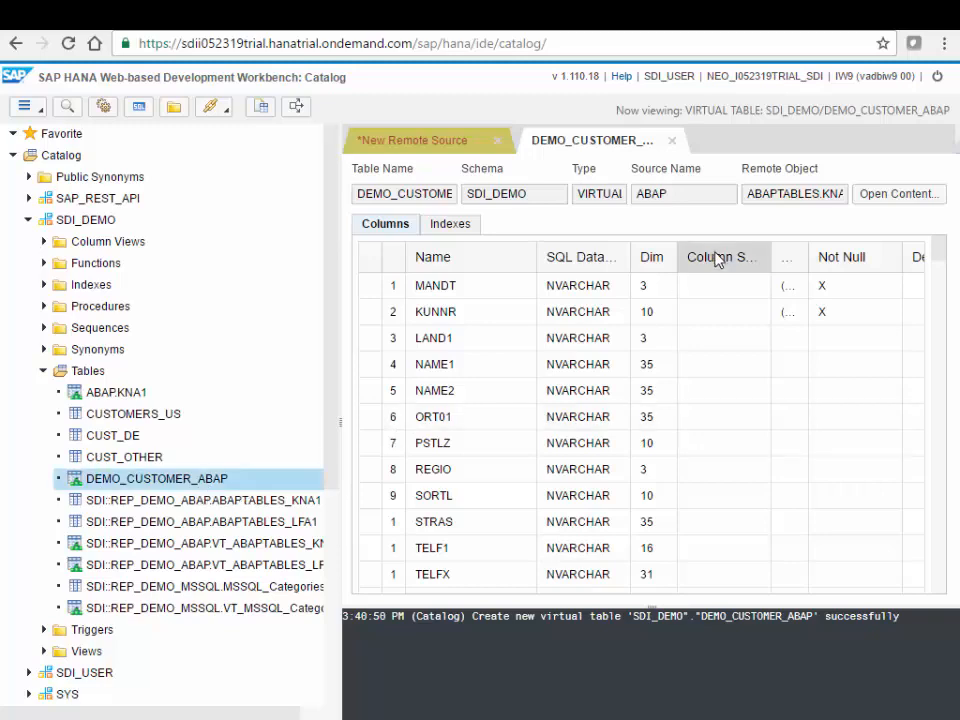
{"action": "mouse_move", "coordinate": [884, 193]}
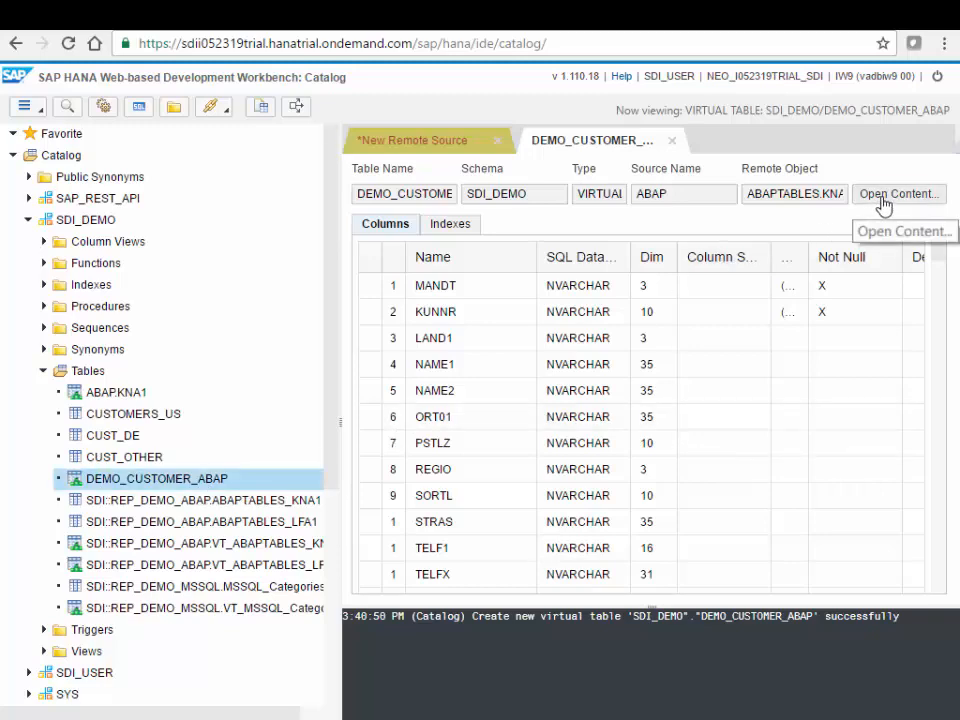
{"action": "left_click", "coordinate": [897, 193]}
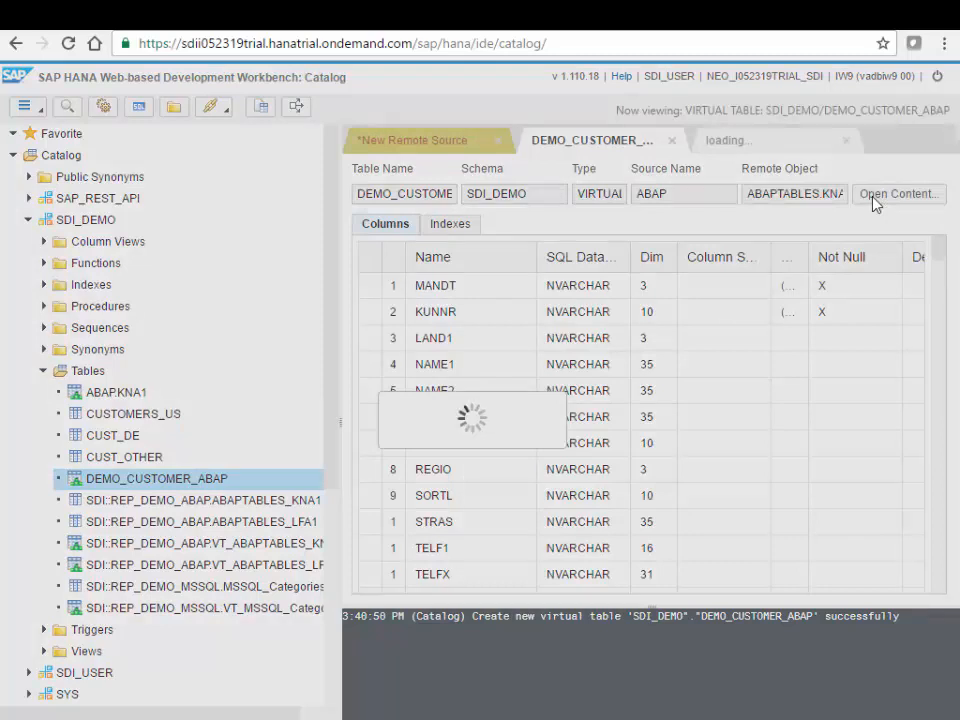
{"action": "left_click", "coordinate": [897, 193]}
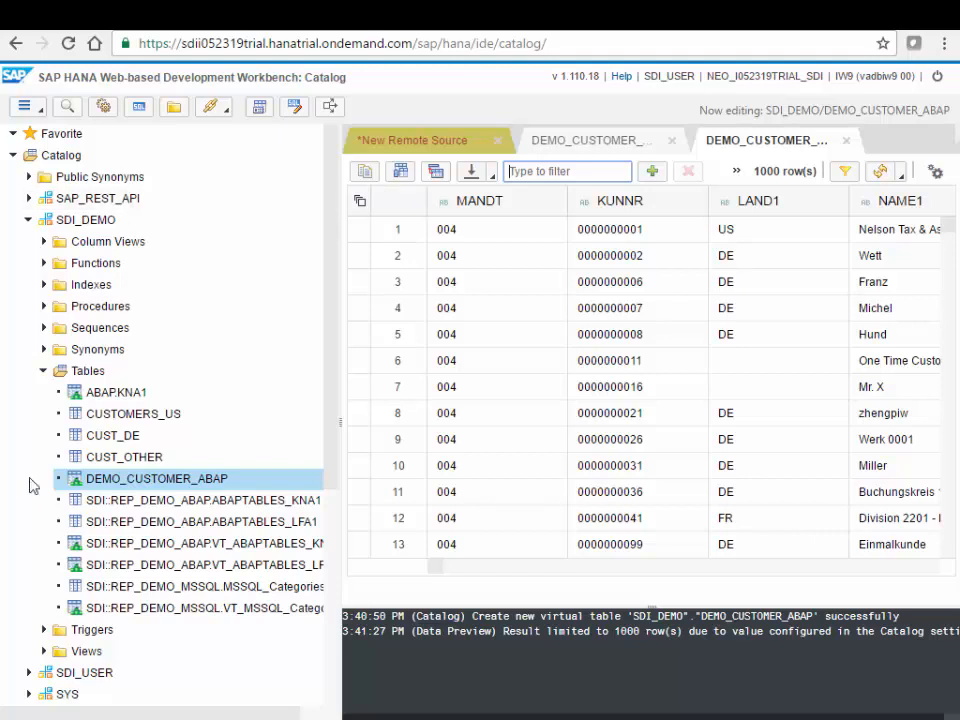
{"action": "left_click", "coordinate": [44, 371]}
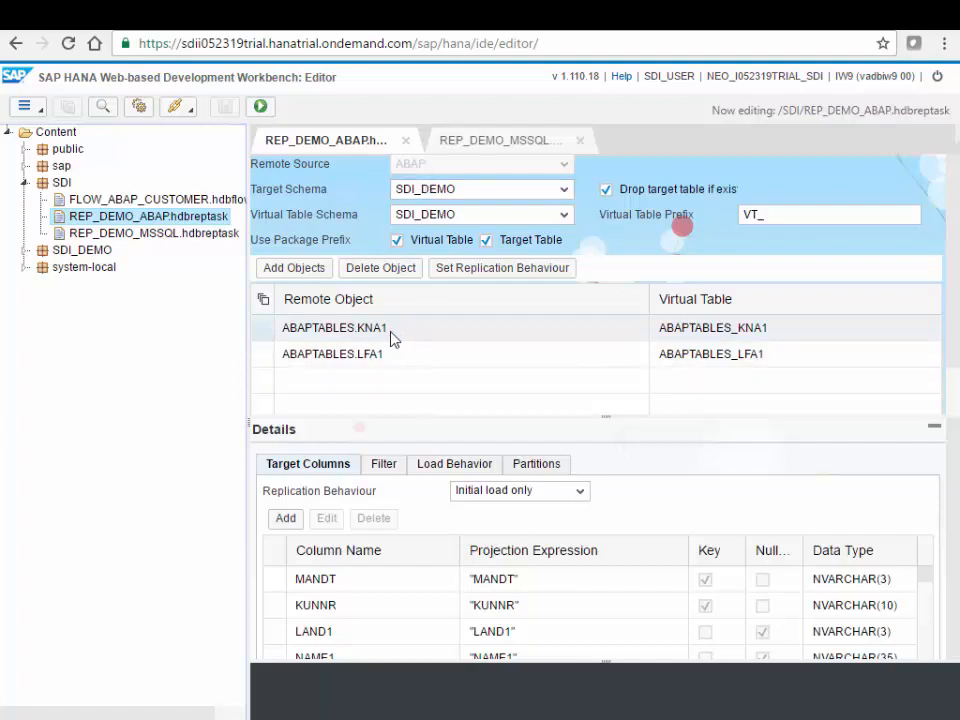
{"action": "mouse_move", "coordinate": [334, 327]}
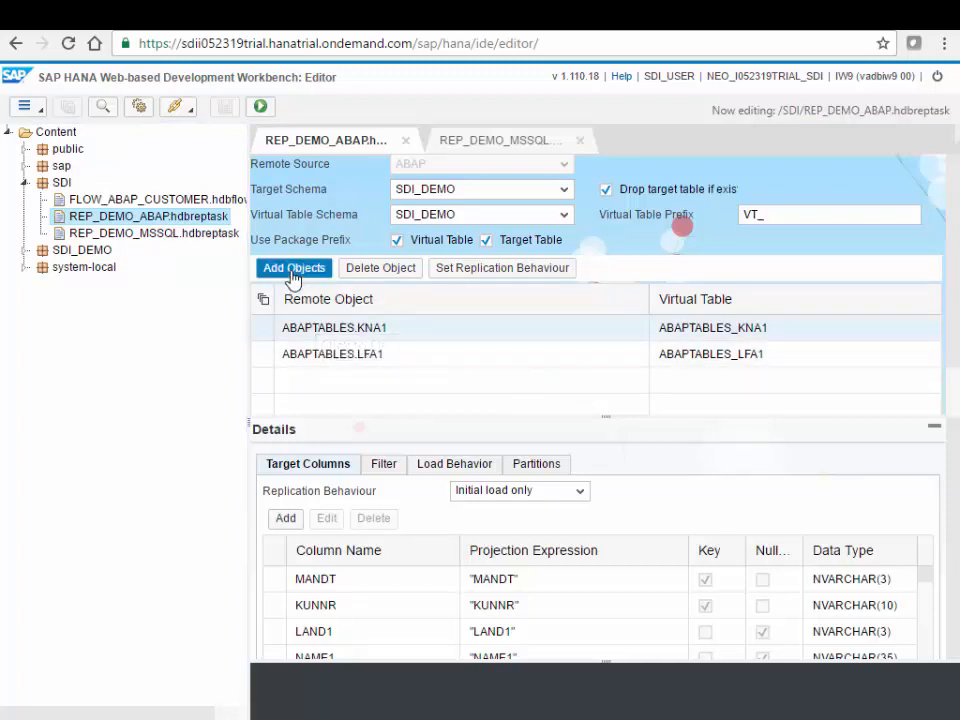
{"action": "left_click", "coordinate": [293, 267]}
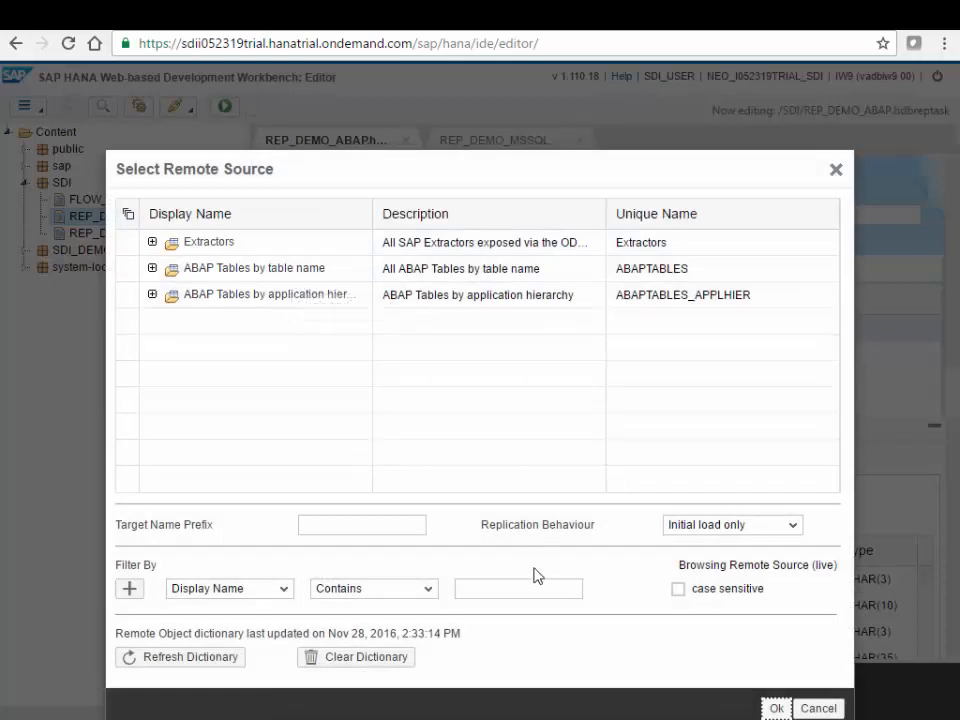
{"action": "left_click", "coordinate": [776, 708]}
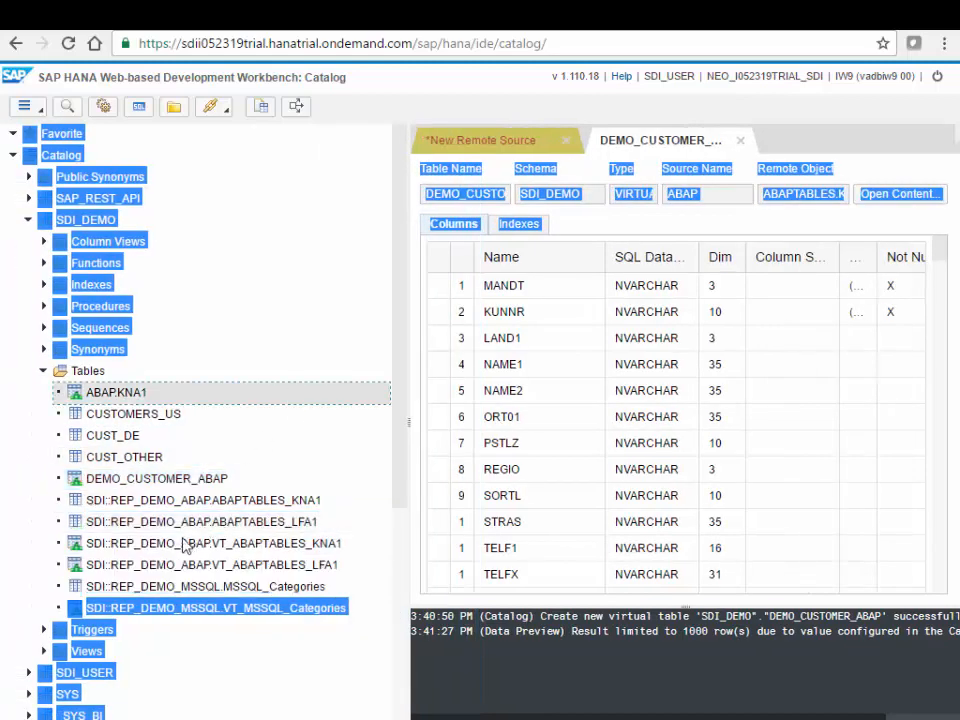
Show the content of SDI::REP_DEMO_ABAP.ABAPTABLES_KNA1 under SDI_DEMO > Tables.
{"action": "double_click", "coordinate": [116, 392]}
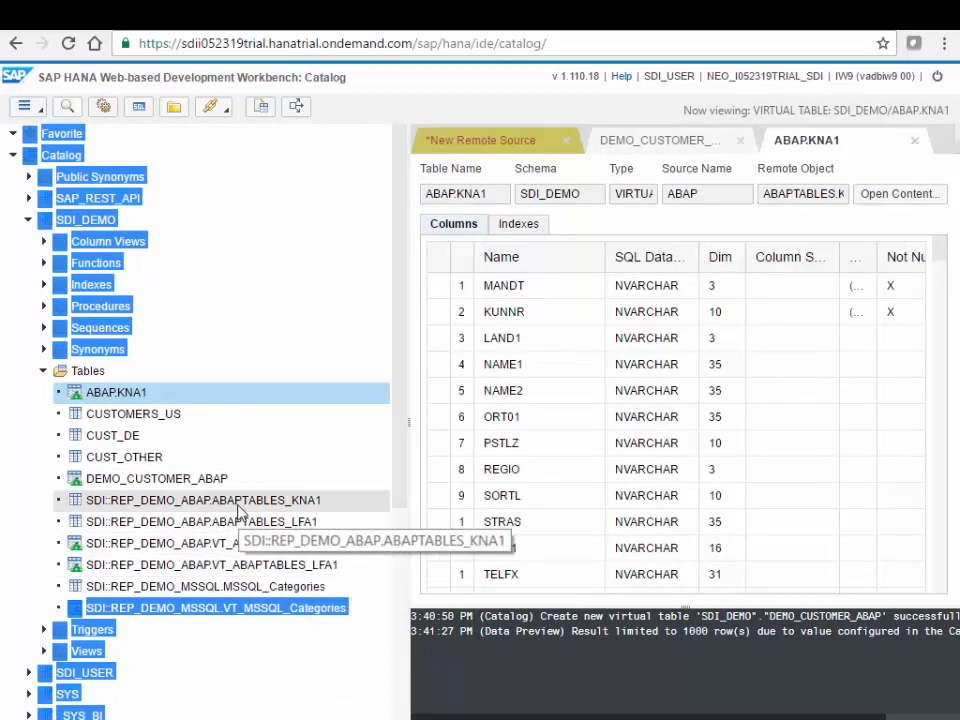
{"action": "double_click", "coordinate": [202, 500]}
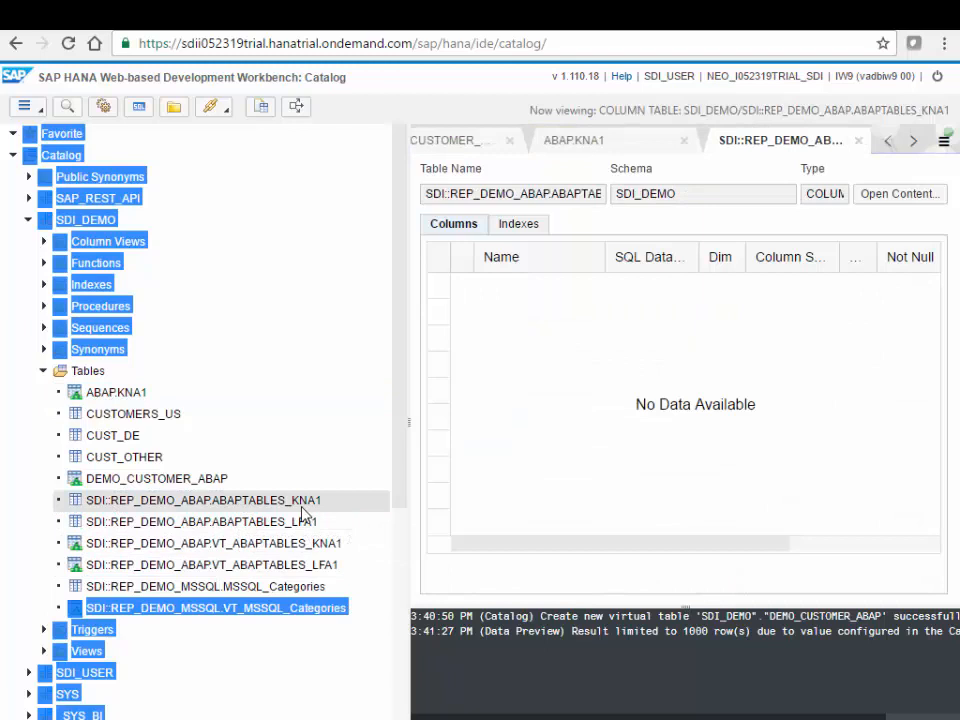
{"action": "left_click", "coordinate": [201, 499]}
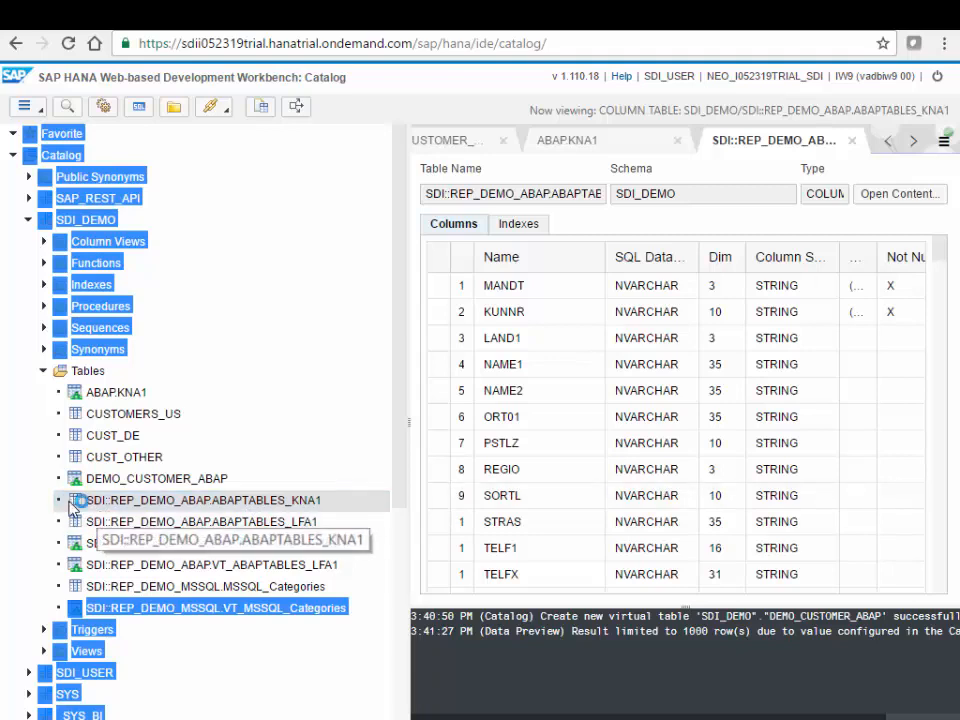
{"action": "left_click", "coordinate": [200, 499]}
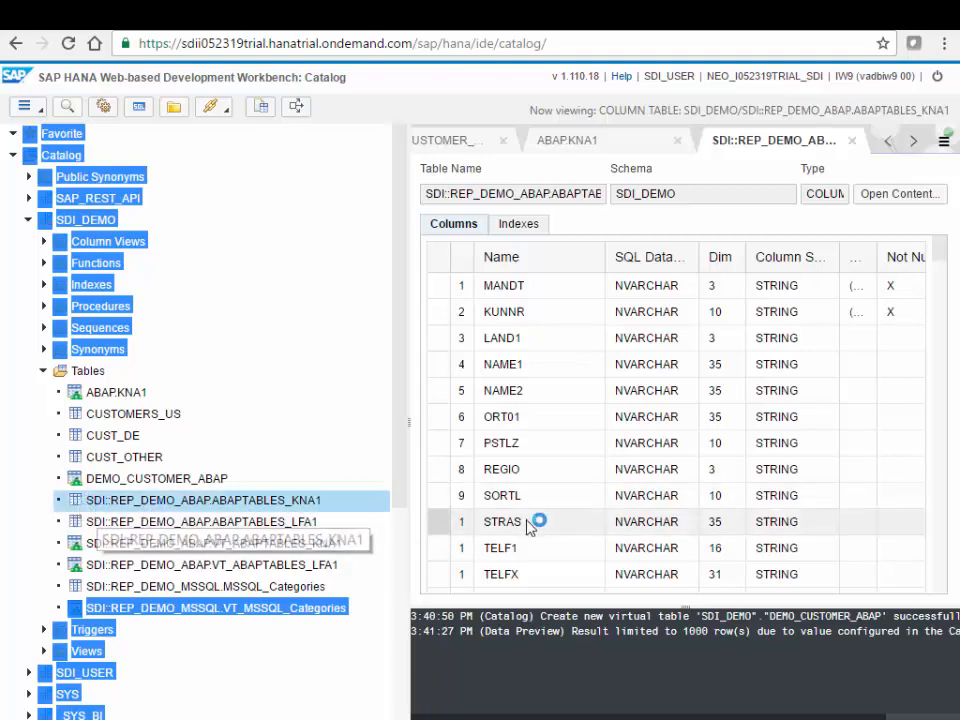
{"action": "mouse_move", "coordinate": [899, 193]}
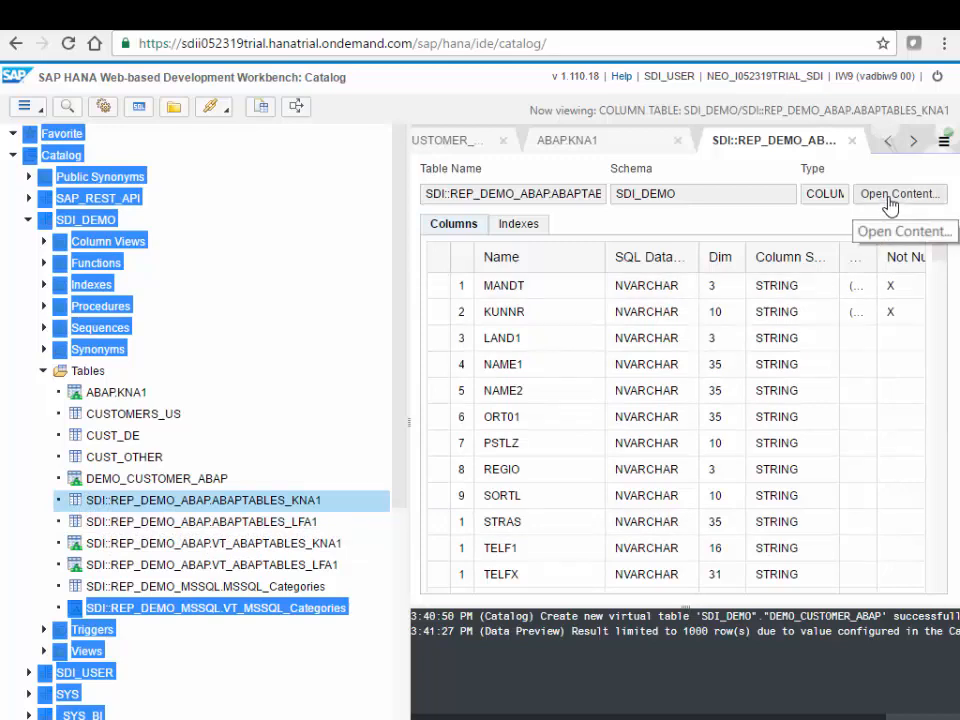
{"action": "left_click", "coordinate": [898, 193]}
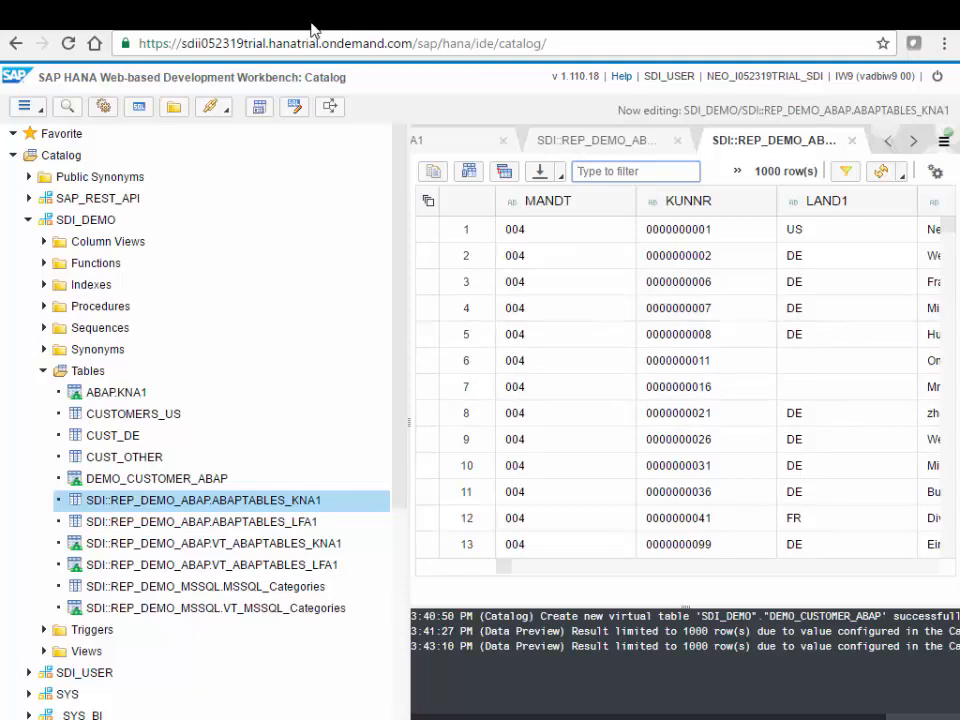
Set REP_DEMO_MSSQL's dbo.Categories replication behaviour to Initial + realtime.
{"action": "left_click", "coordinate": [16, 43]}
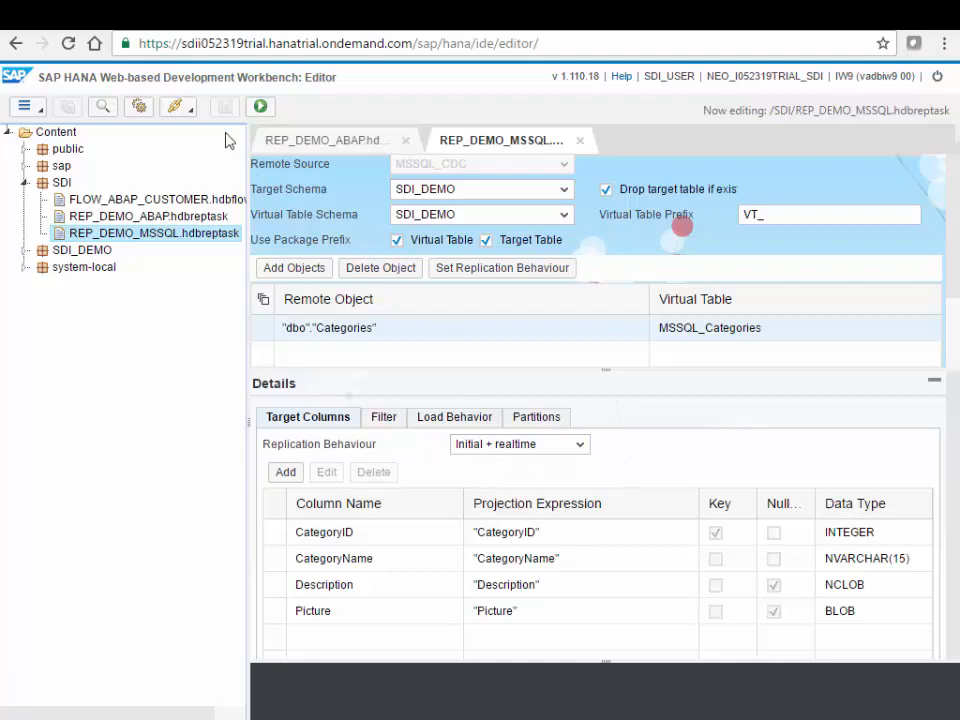
{"action": "mouse_move", "coordinate": [261, 107]}
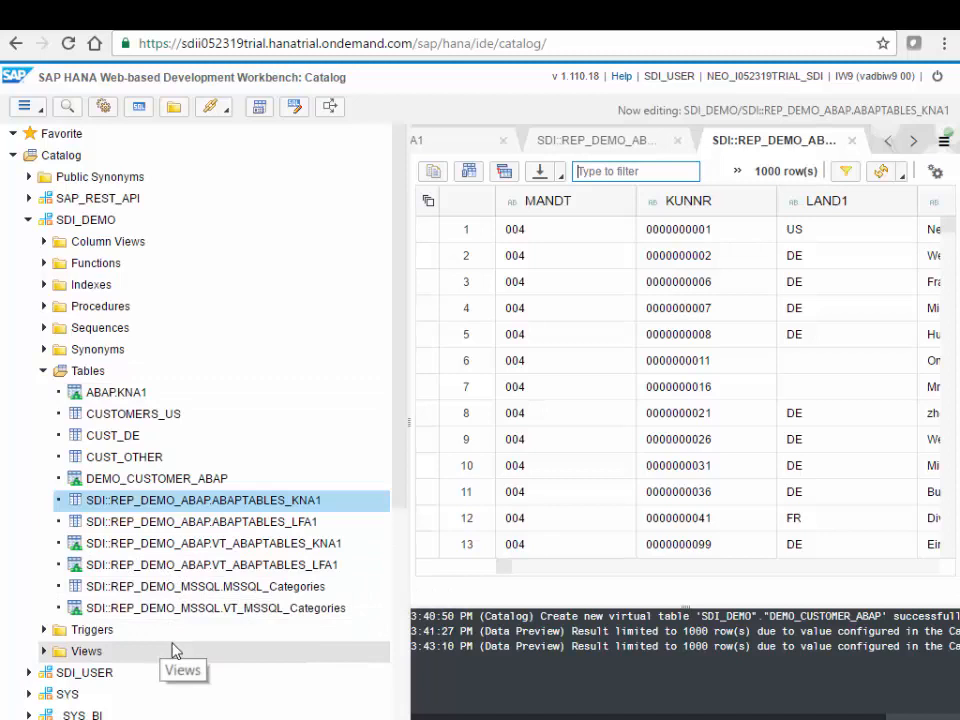
{"action": "mouse_move", "coordinate": [120, 595]}
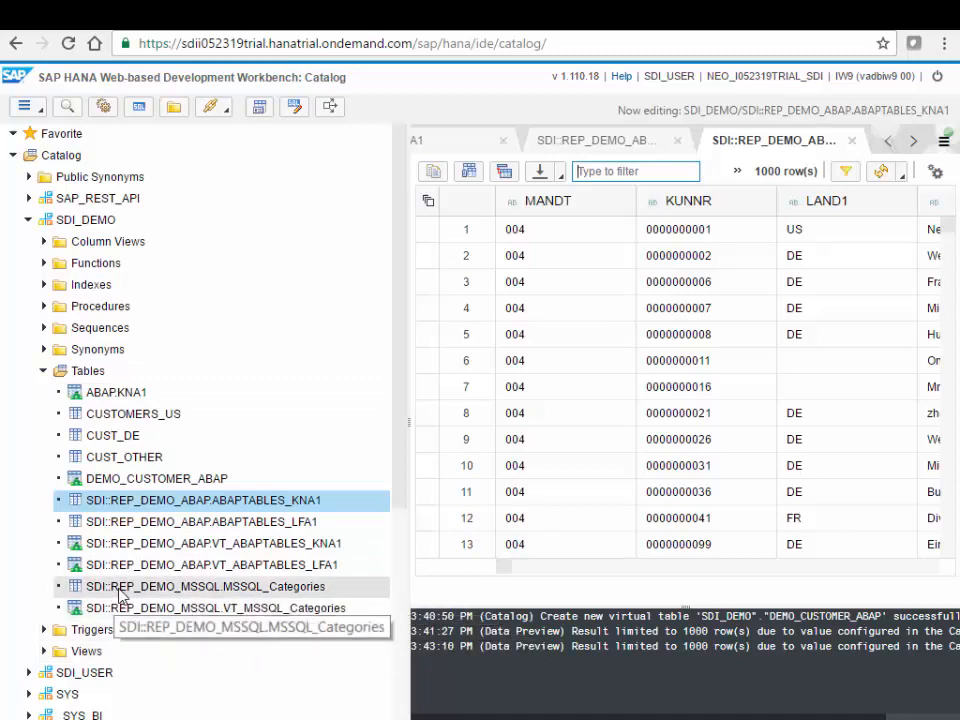
Preview the rows of SDI::REP_DEMO_MSSQL.MSSQL_Categories under SDI_DEMO > Tables.
{"action": "double_click", "coordinate": [205, 586]}
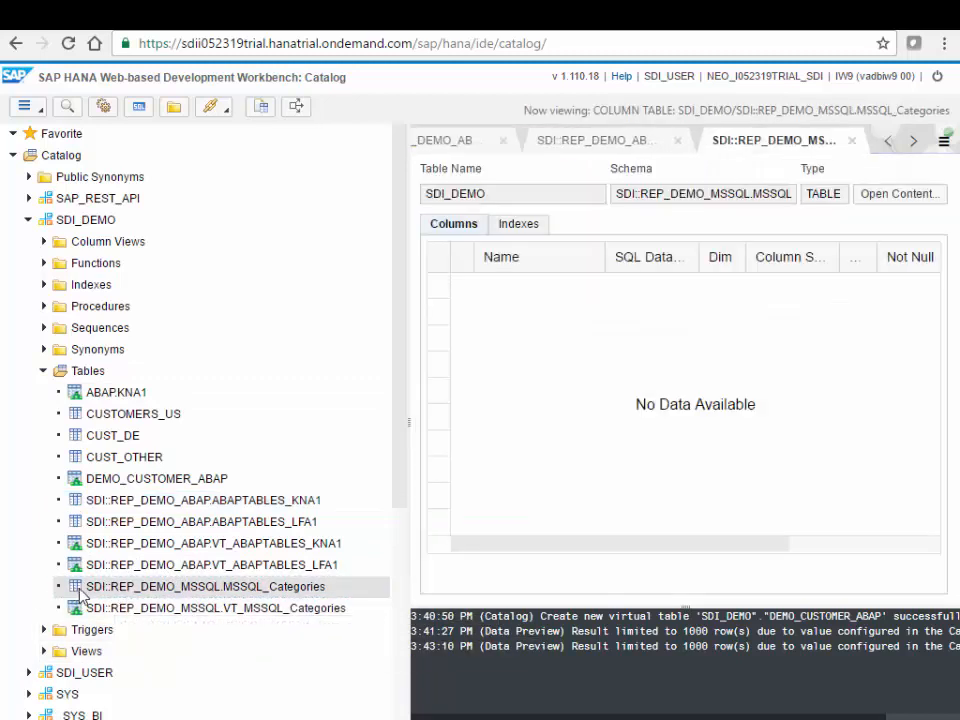
{"action": "left_click", "coordinate": [204, 586]}
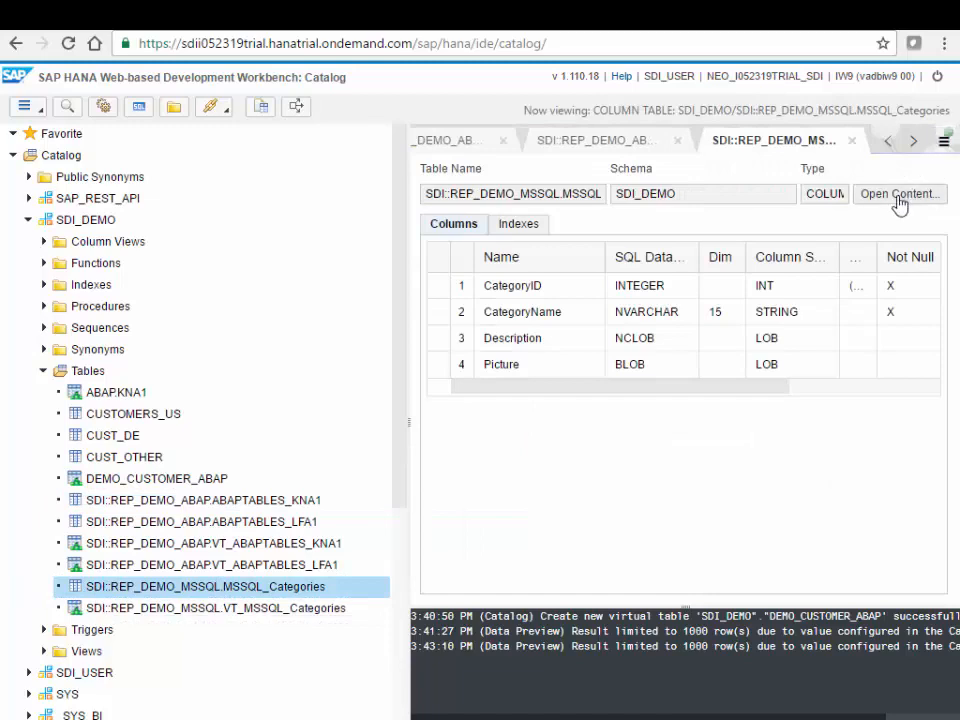
{"action": "left_click", "coordinate": [898, 193]}
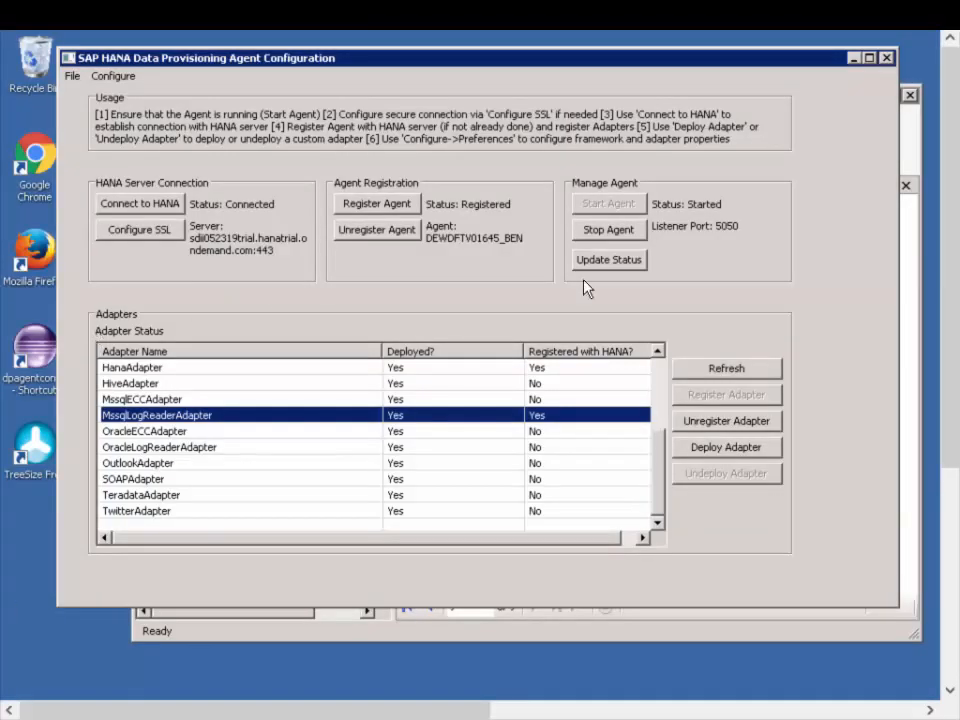
{"action": "mouse_move", "coordinate": [628, 643]}
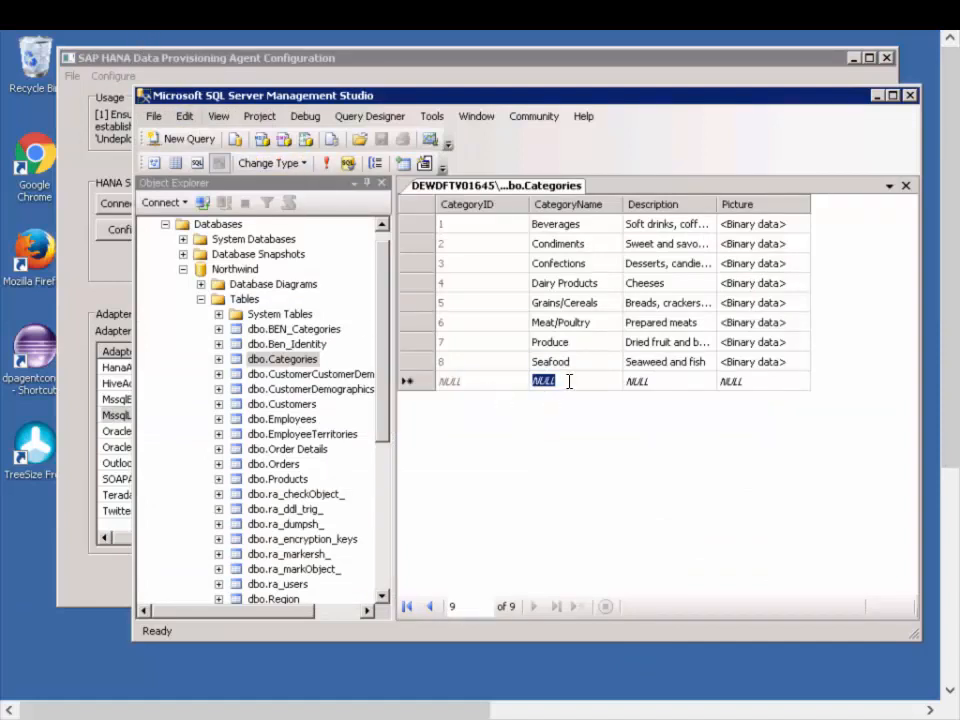
Enter CategoryName 'New' and Description 'for Demo' in the new Categories row.
{"action": "type", "text": "New"}
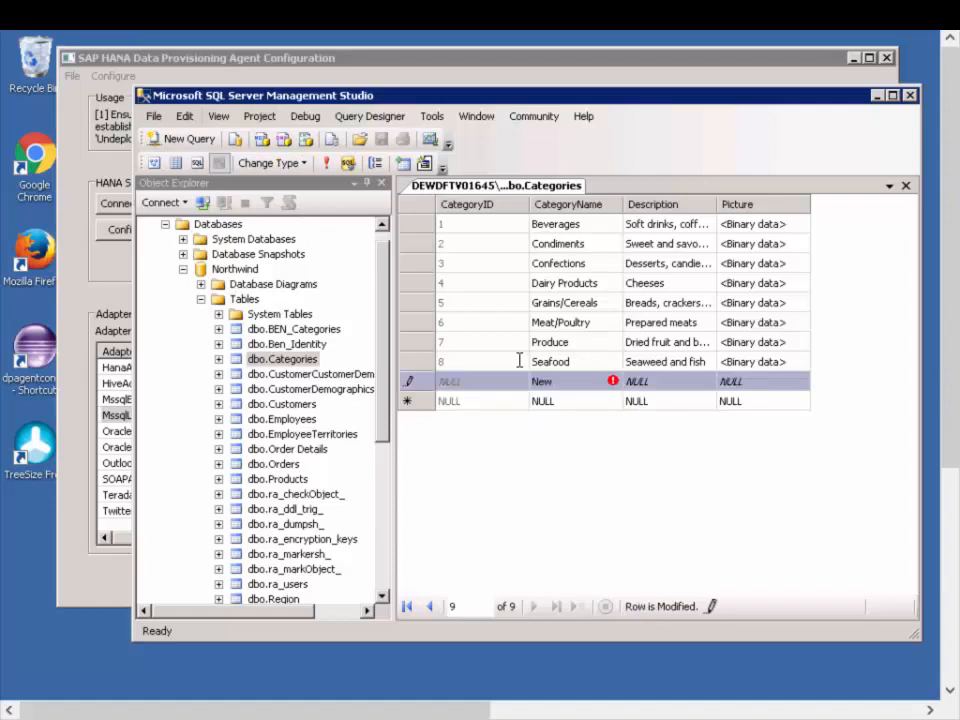
{"action": "type", "text": "f"}
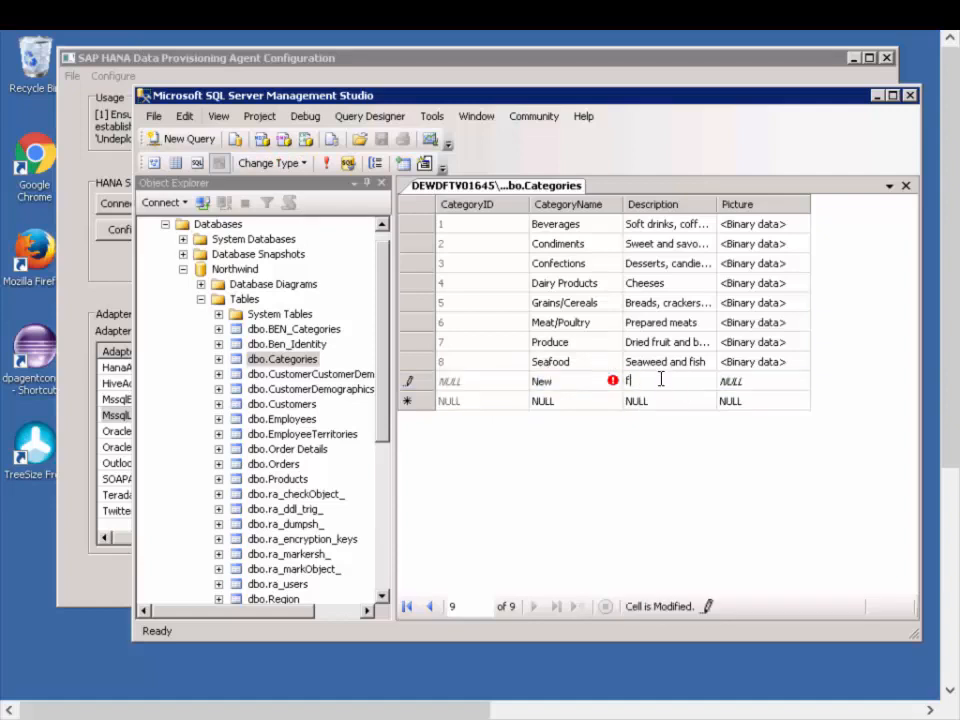
{"action": "type", "text": "or Demo"}
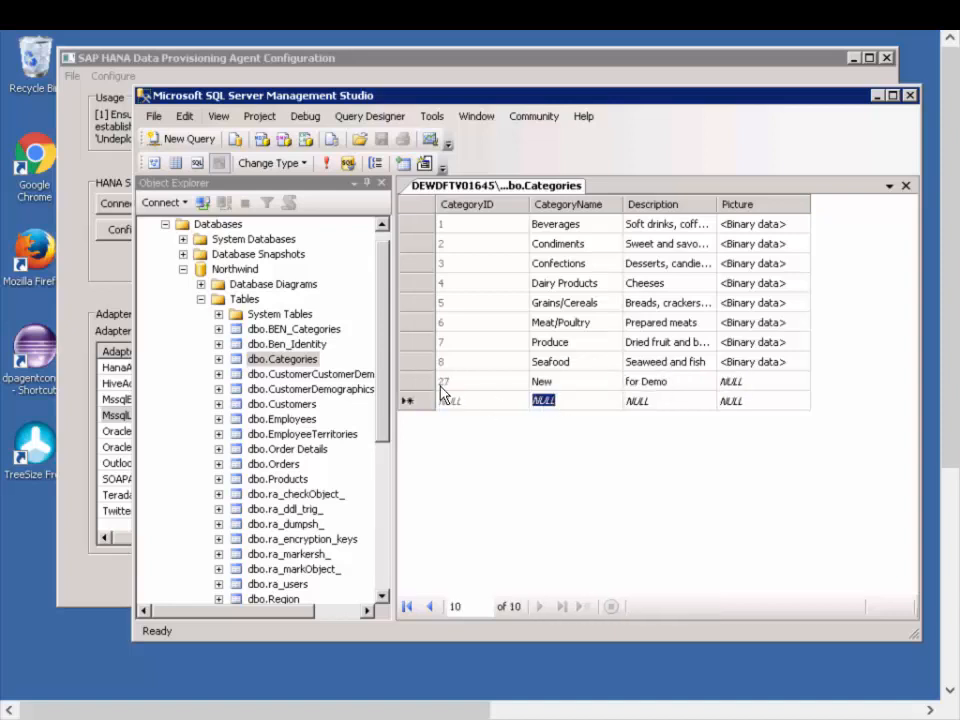
{"action": "mouse_move", "coordinate": [825, 22]}
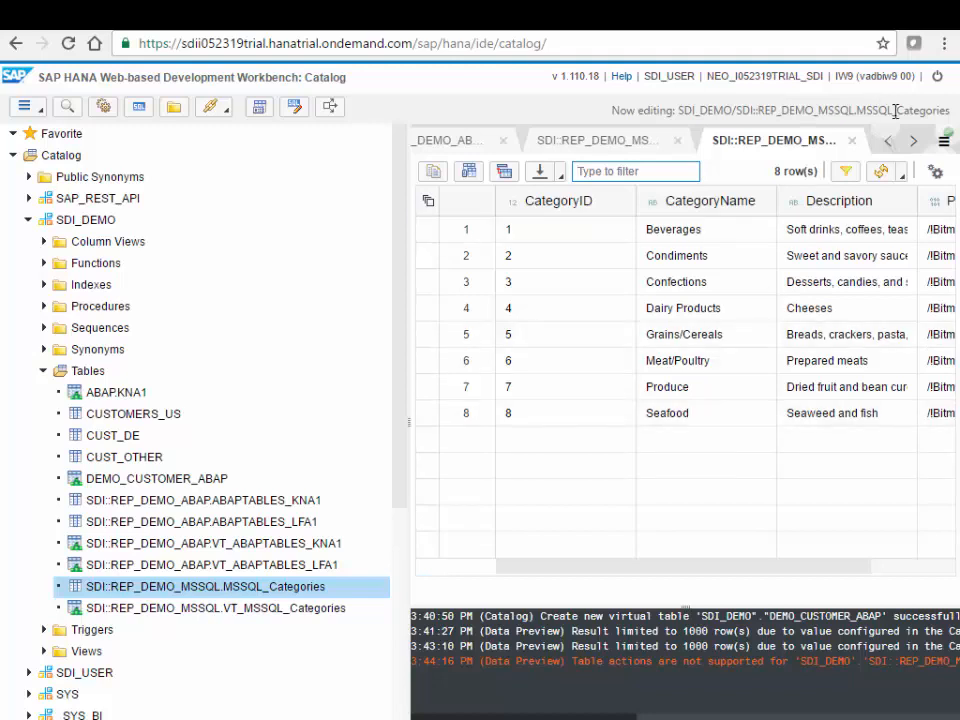
Reload the MSSQL_Categories preview to show nine rows, including ID 27 'New for Demo'.
{"action": "left_click", "coordinate": [880, 171]}
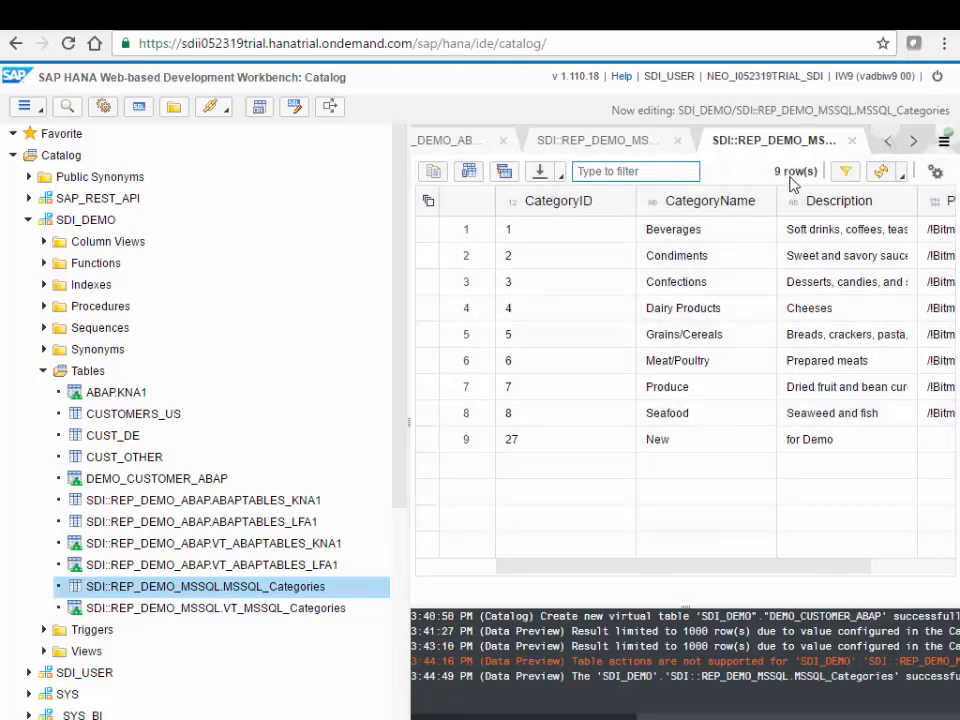
{"action": "left_click", "coordinate": [810, 439]}
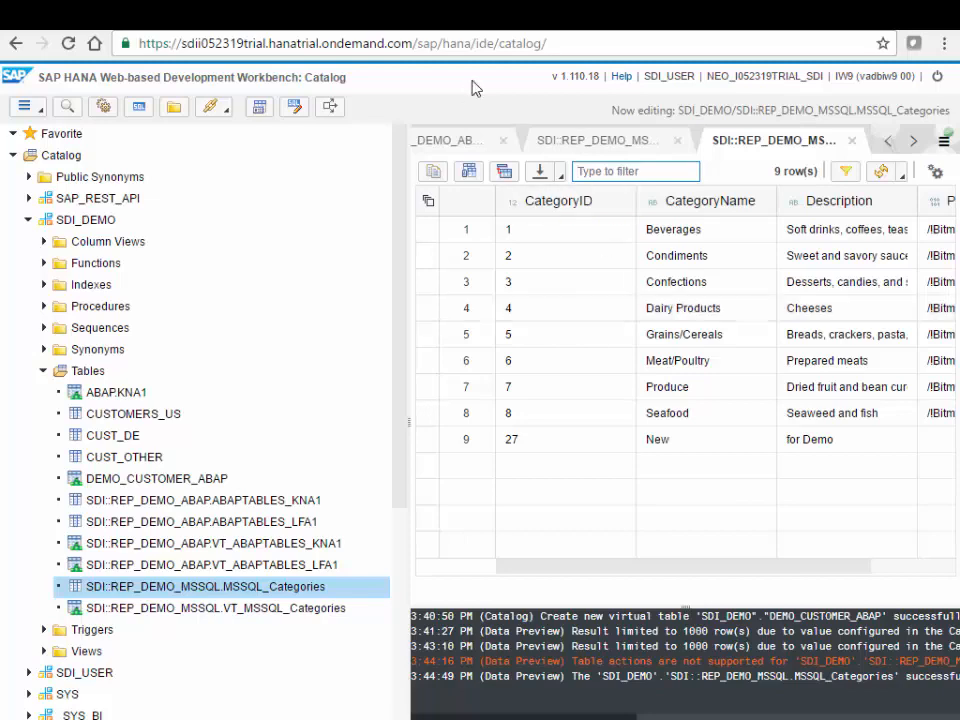
{"action": "left_click", "coordinate": [16, 43]}
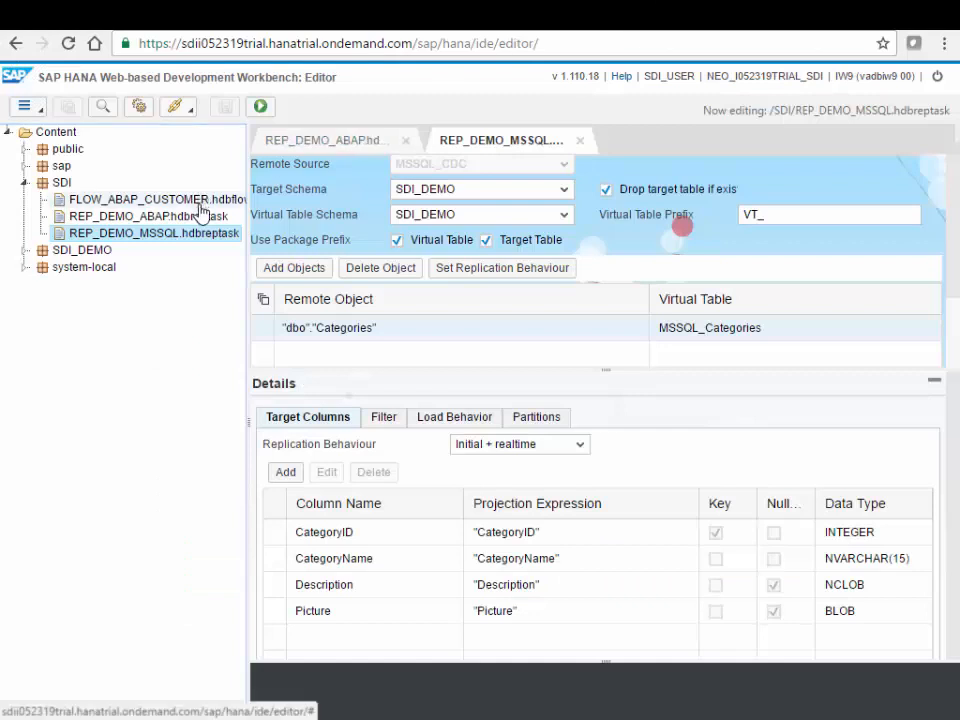
Open FLOW_ABAP_CUSTOMER.hdbflowgraph from the SDI package, enlarge the diagram, and select CaseTransform2.
{"action": "double_click", "coordinate": [149, 199]}
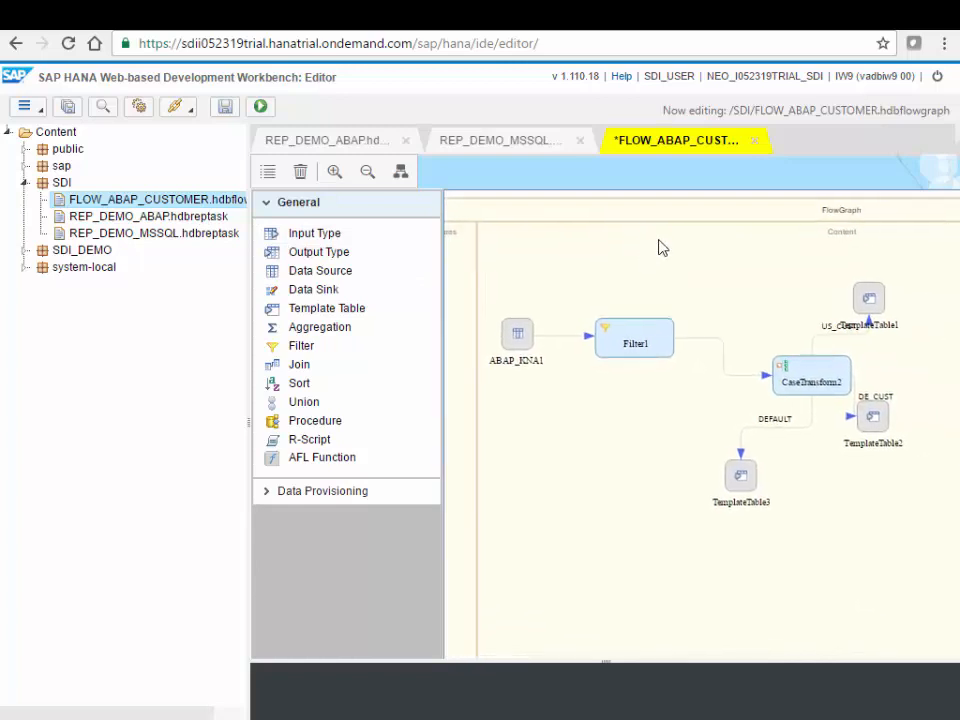
{"action": "left_click", "coordinate": [334, 171]}
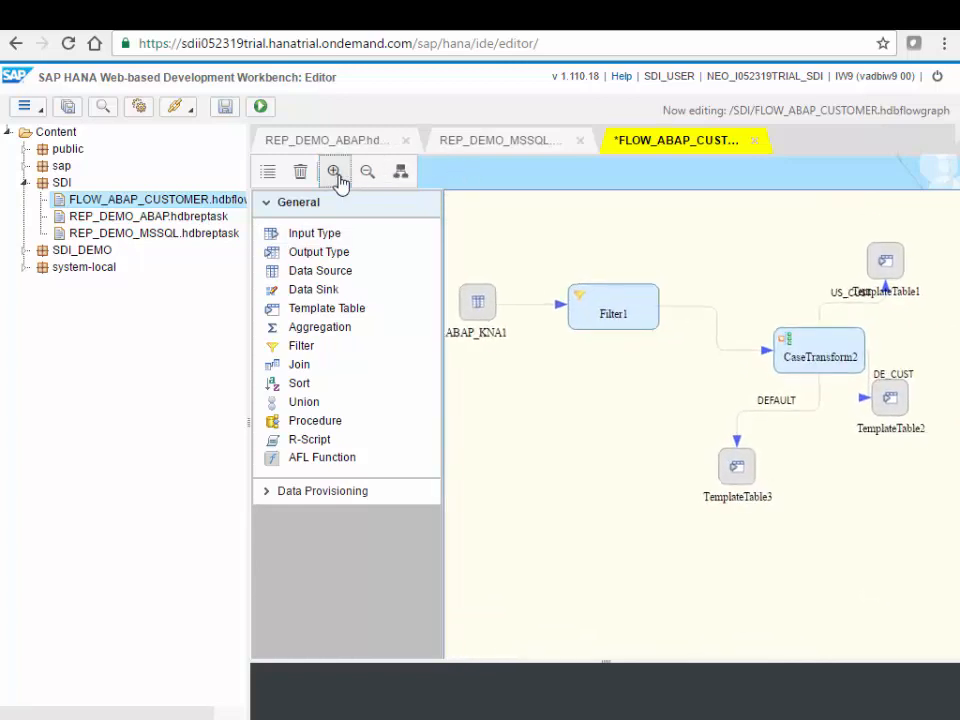
{"action": "left_click", "coordinate": [335, 171]}
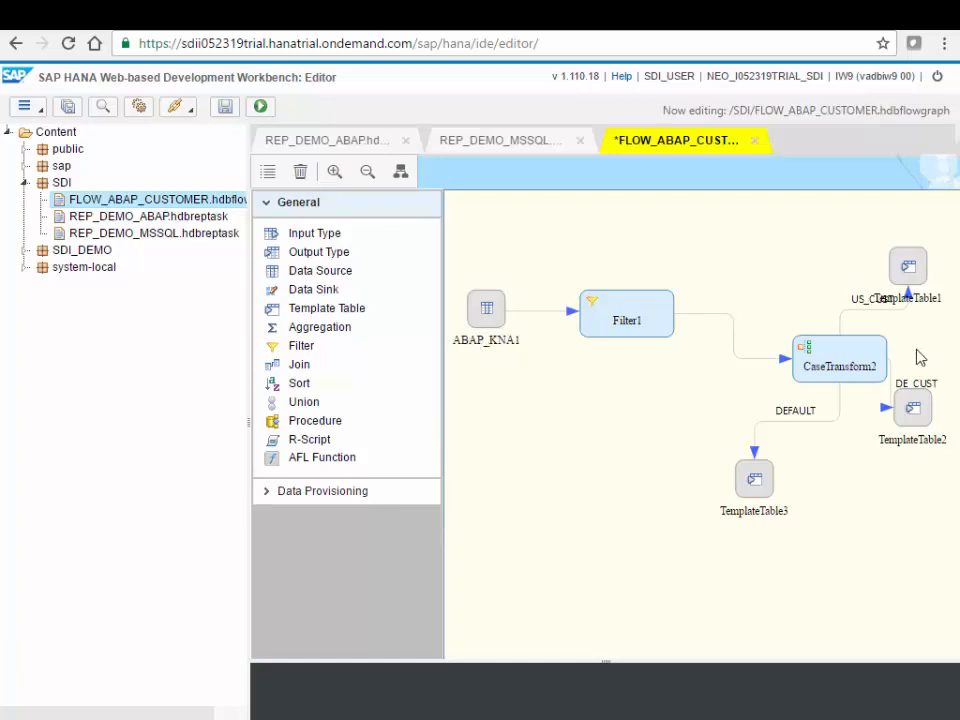
{"action": "left_click", "coordinate": [839, 358]}
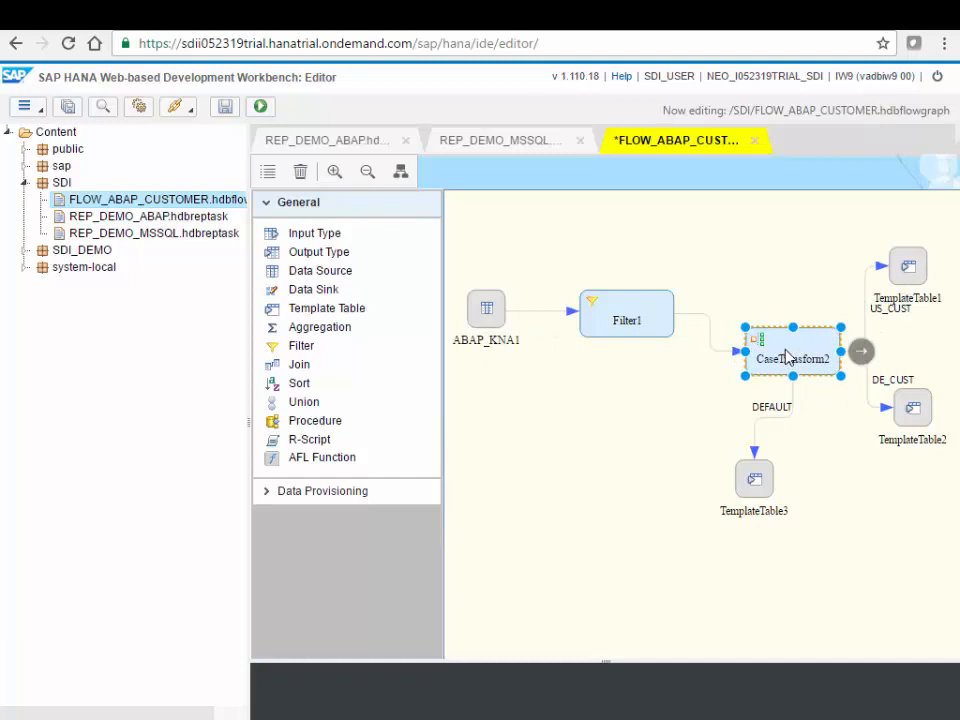
{"action": "mouse_move", "coordinate": [790, 363]}
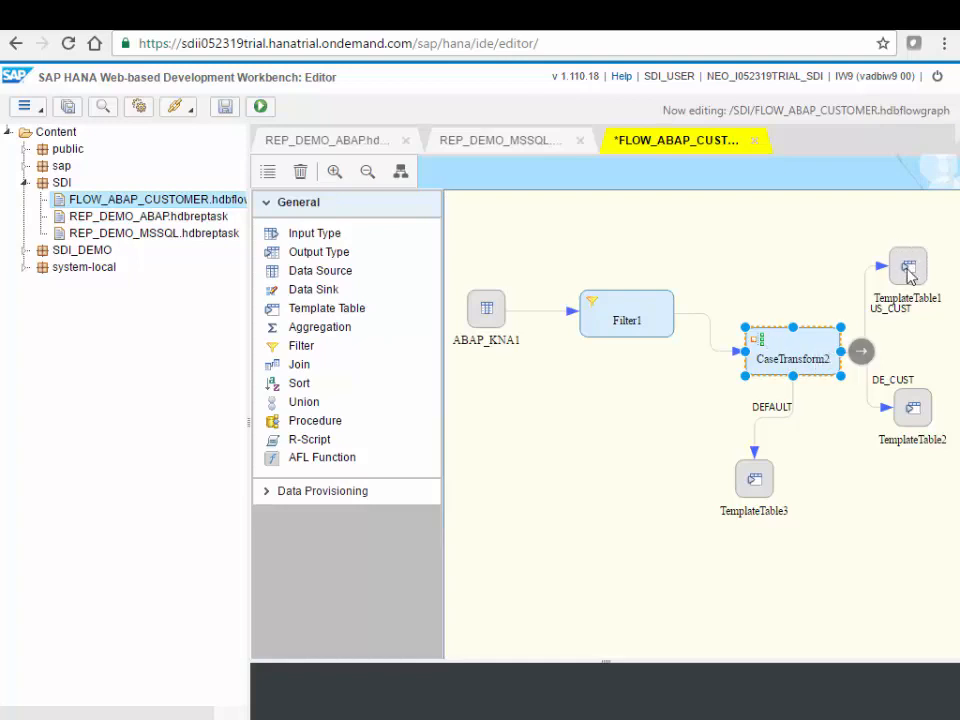
{"action": "mouse_move", "coordinate": [911, 408]}
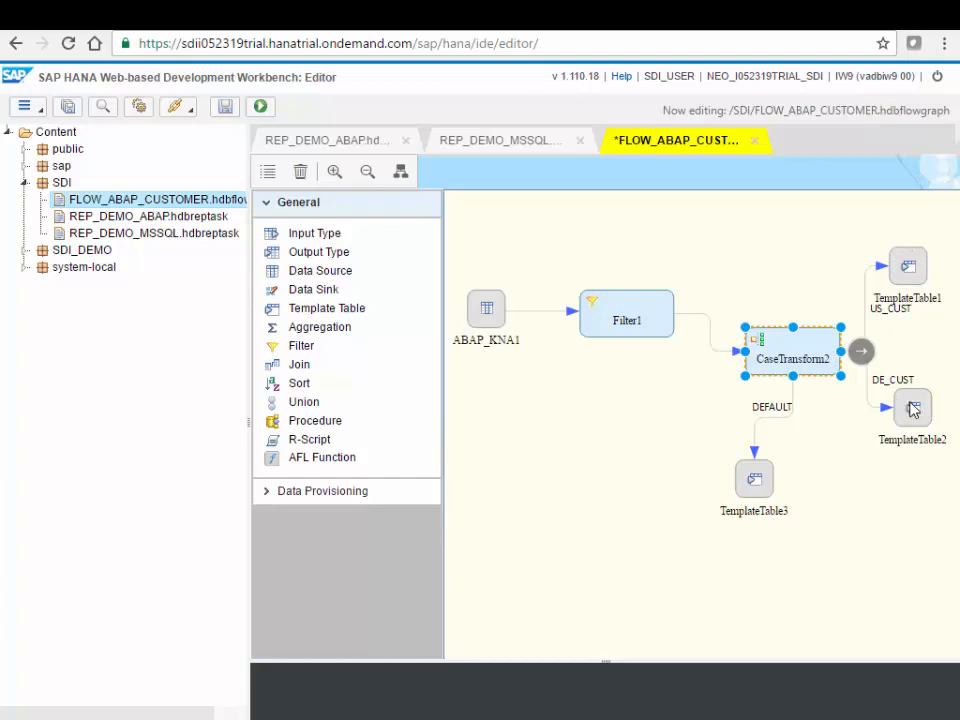
{"action": "mouse_move", "coordinate": [760, 485]}
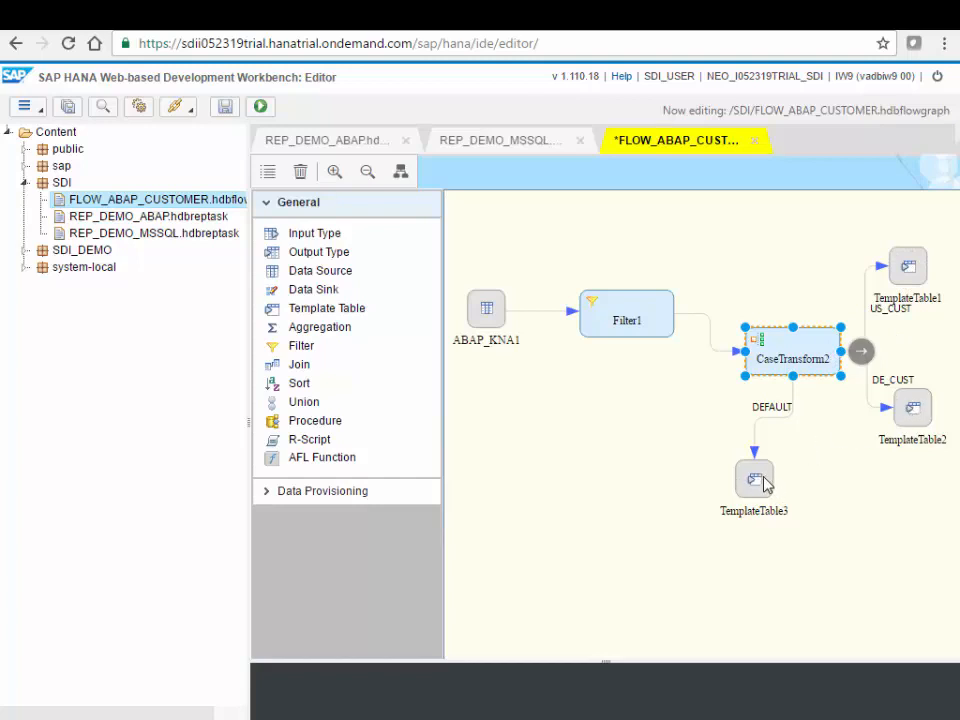
{"action": "mouse_move", "coordinate": [645, 352]}
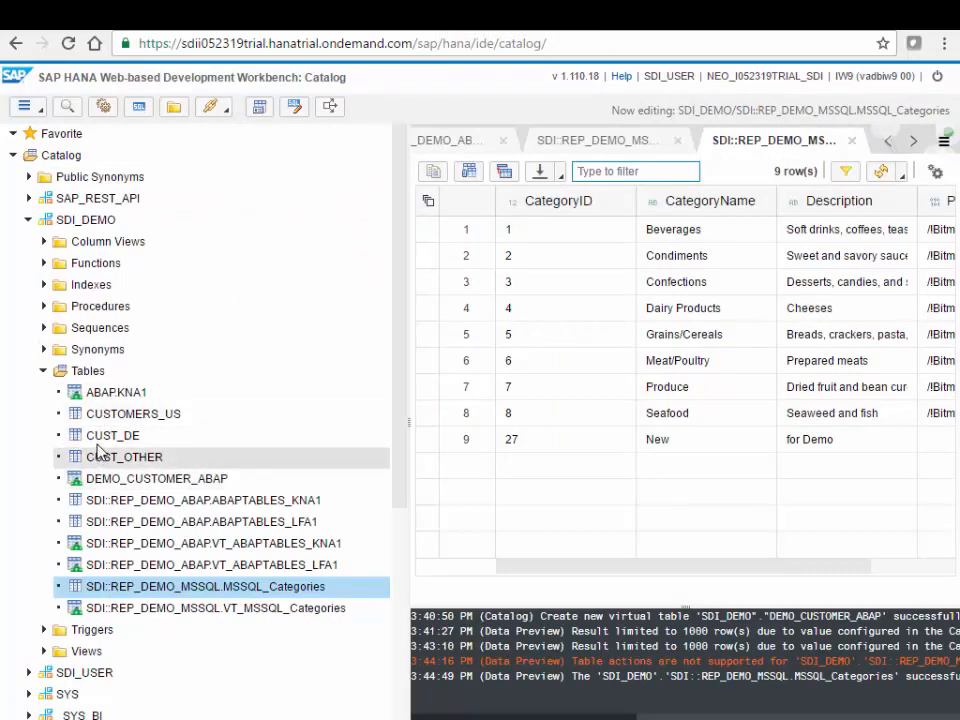
Open the CUSTOMERS_US table from SDI_DEMO > Tables in the Catalog.
{"action": "left_click", "coordinate": [133, 413]}
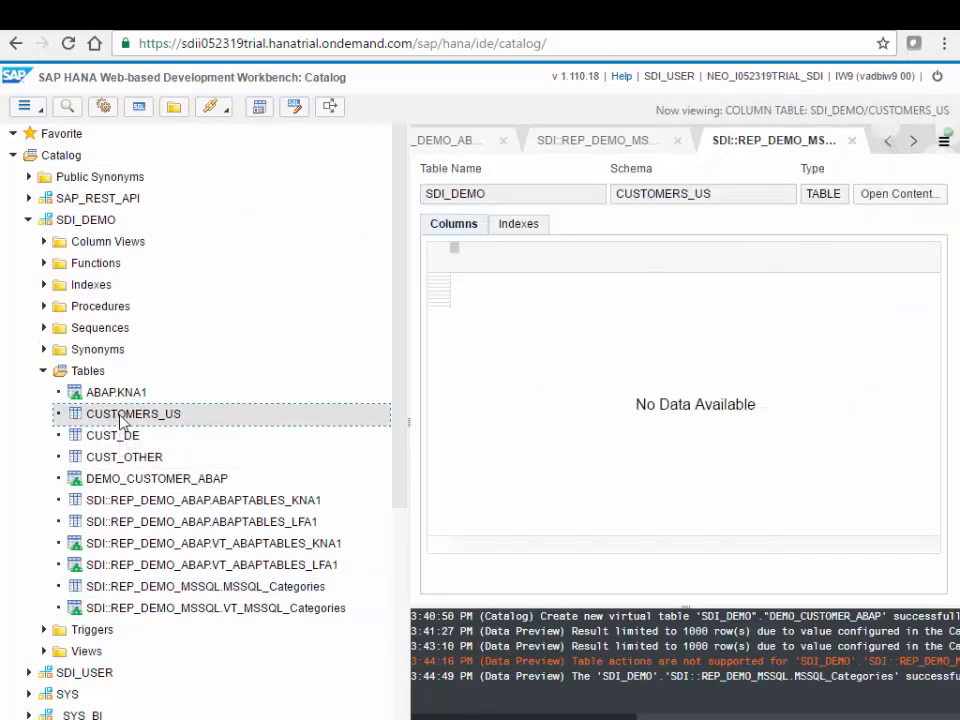
{"action": "double_click", "coordinate": [132, 413]}
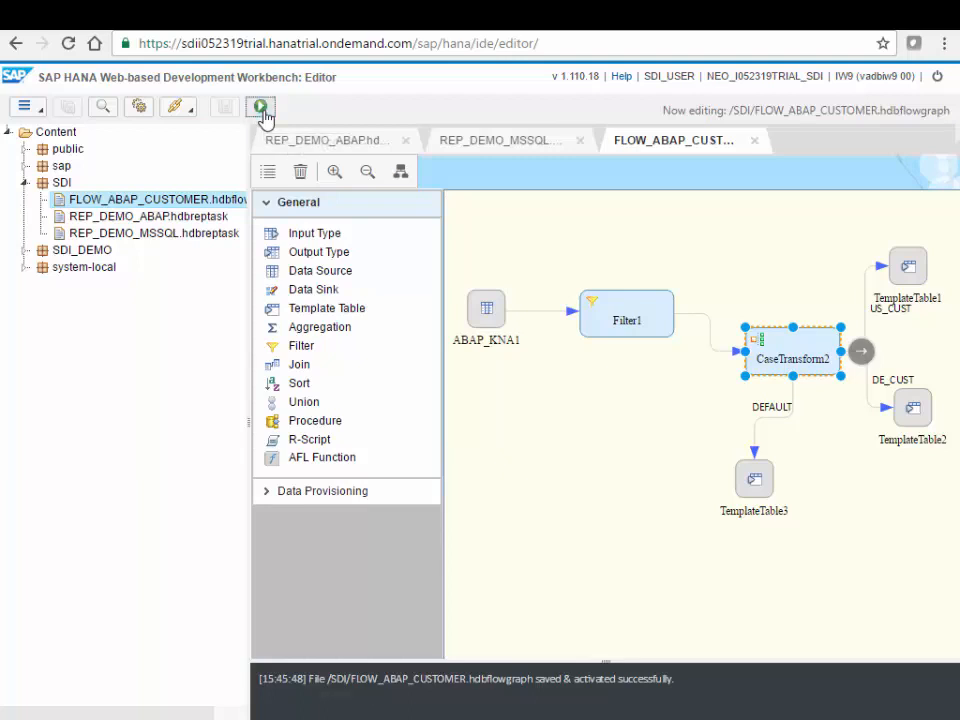
Execute the FLOW_ABAP_CUSTOMER flow graph from the Editor toolbar.
{"action": "left_click", "coordinate": [261, 107]}
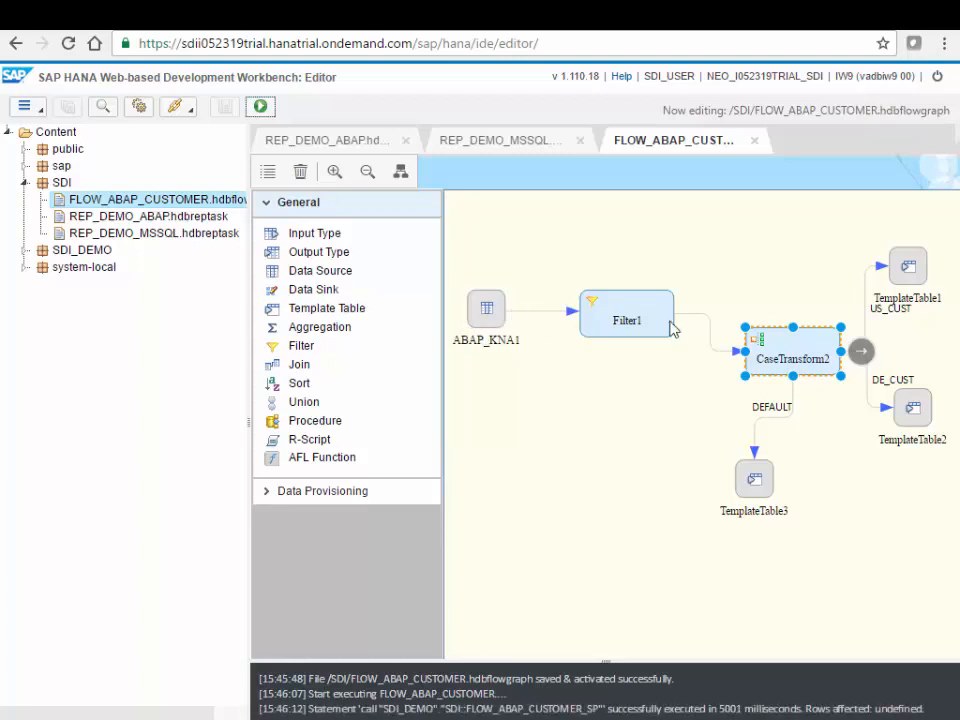
{"action": "mouse_move", "coordinate": [738, 531]}
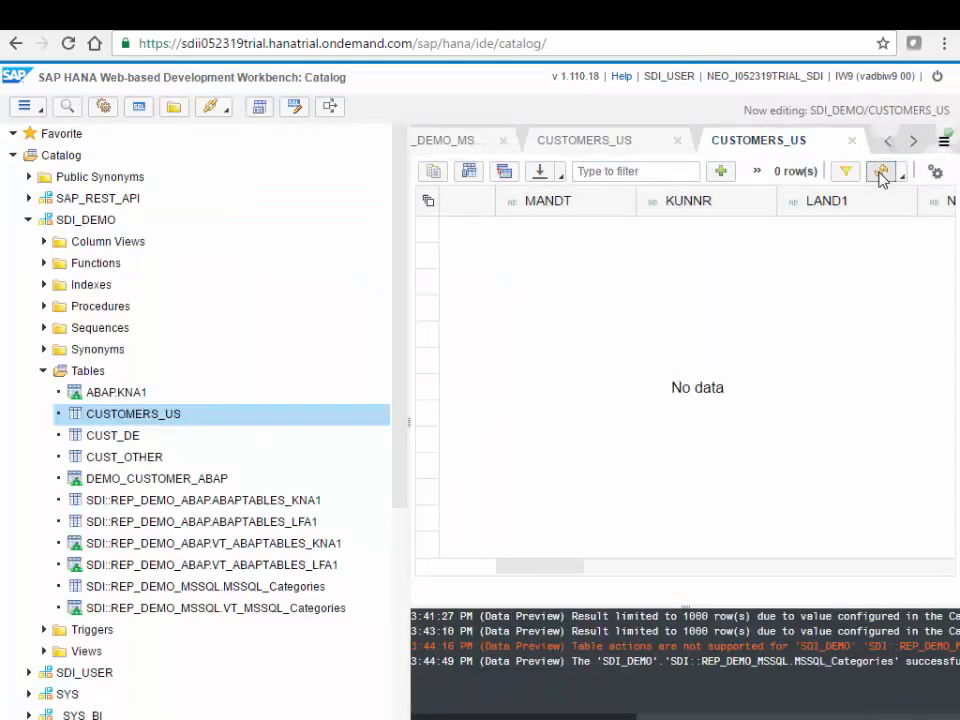
Refresh CUSTOMERS_US to show 500 US customers, then open CUST_DE's German customer rows.
{"action": "left_click", "coordinate": [881, 171]}
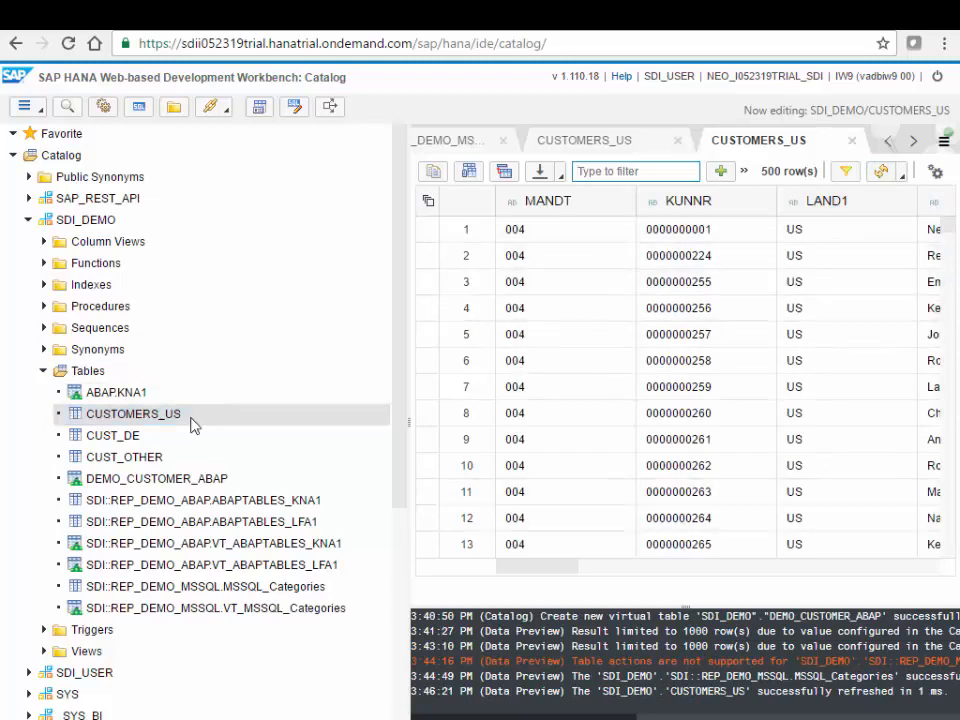
{"action": "double_click", "coordinate": [112, 435]}
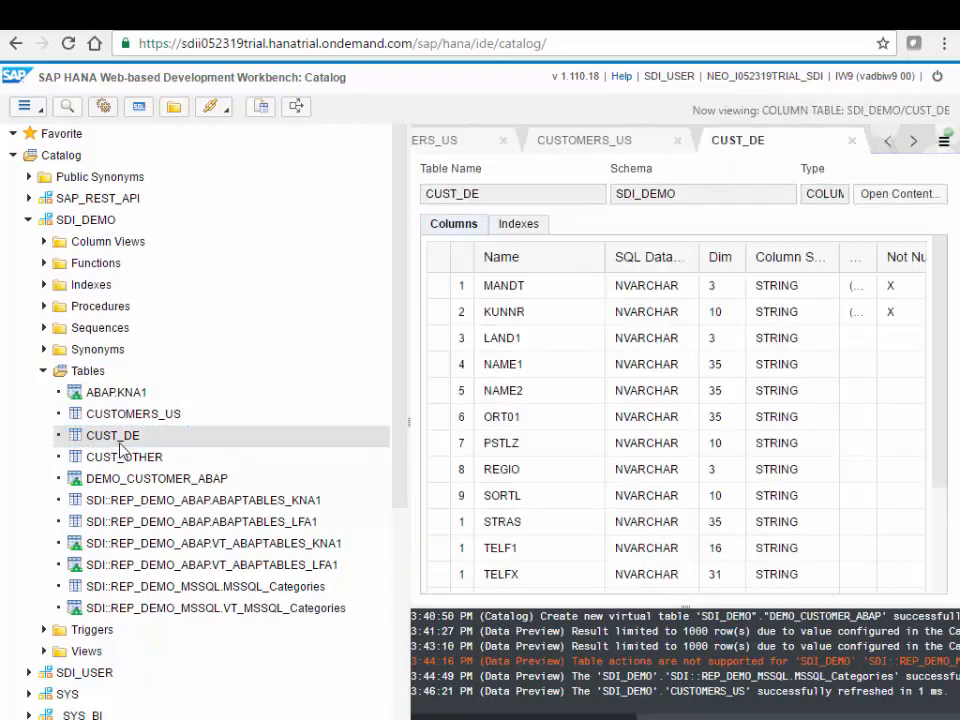
{"action": "left_click", "coordinate": [897, 193]}
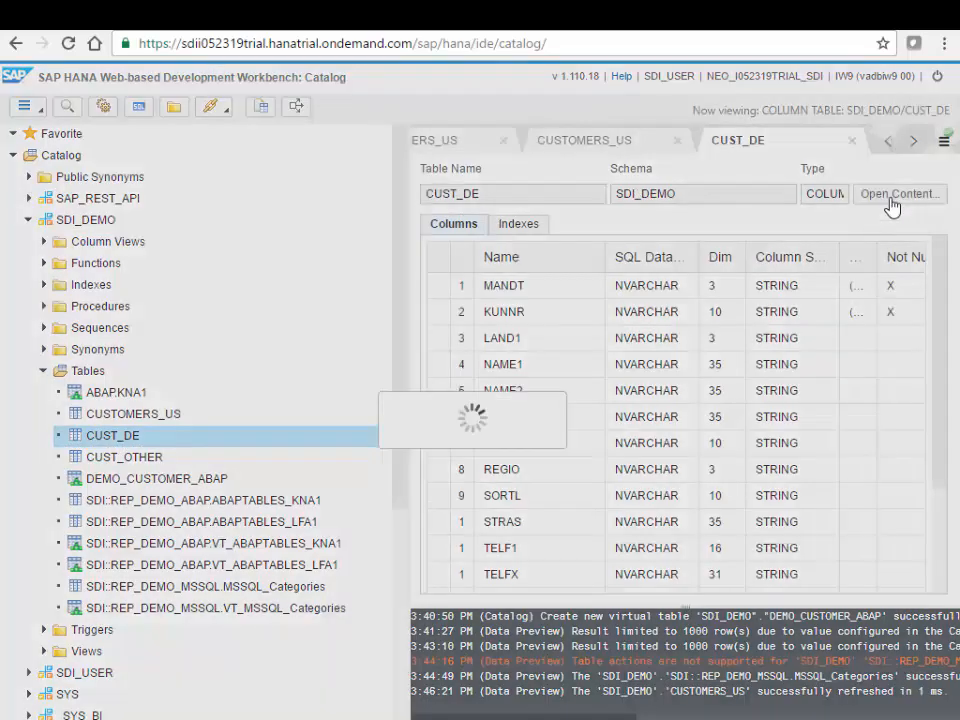
{"action": "left_click", "coordinate": [897, 193]}
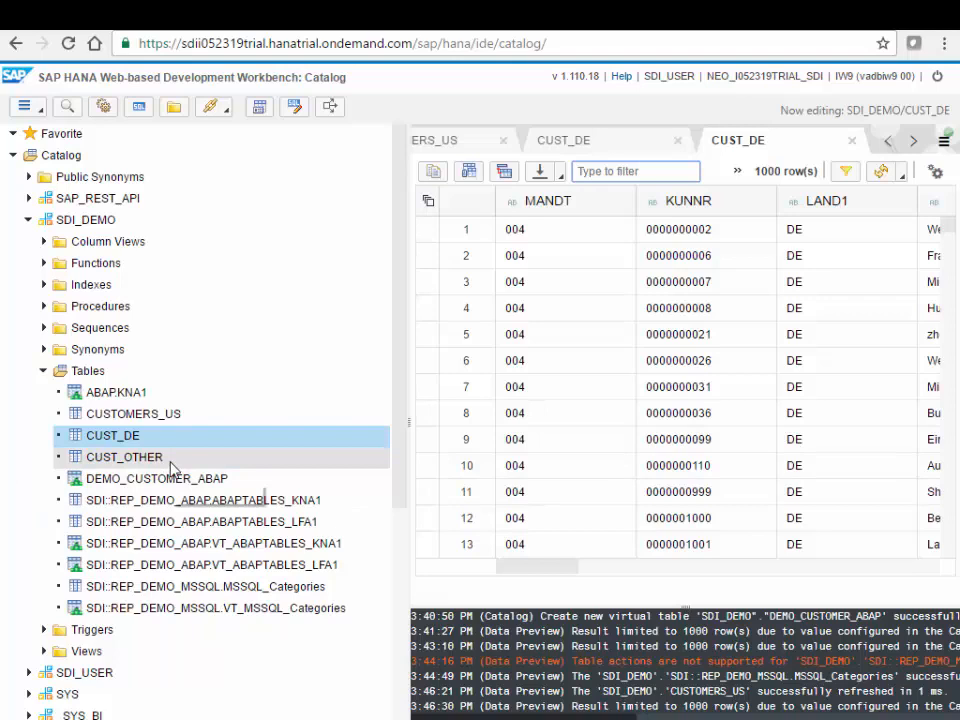
{"action": "mouse_move", "coordinate": [124, 457]}
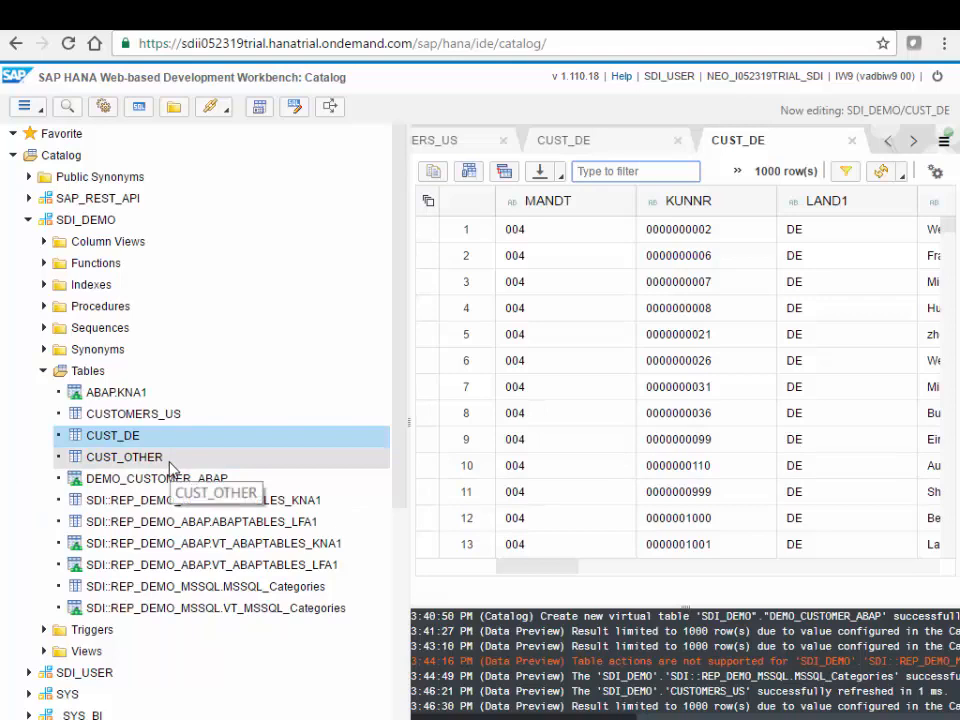